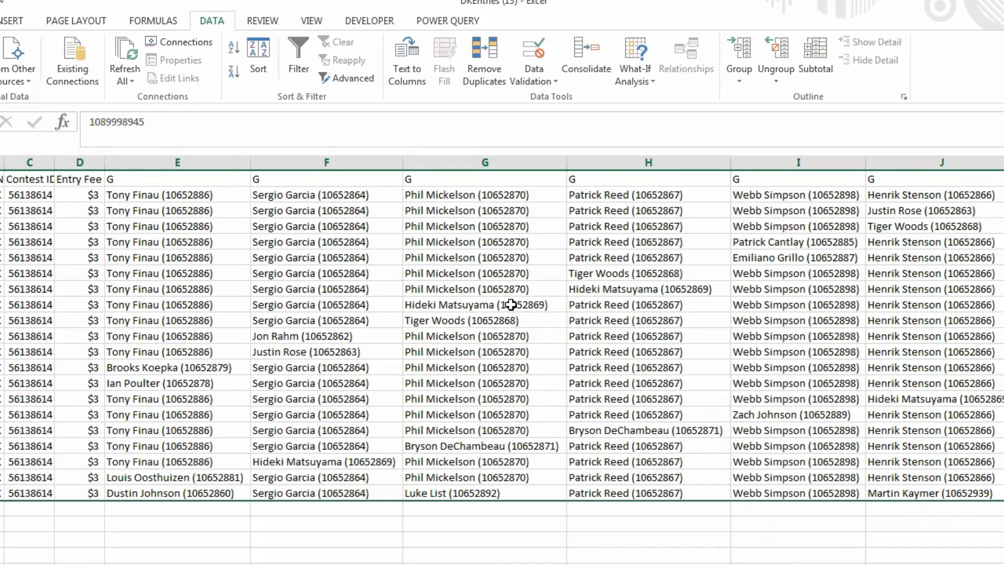
{"action": "mouse_move", "coordinate": [487, 257]}
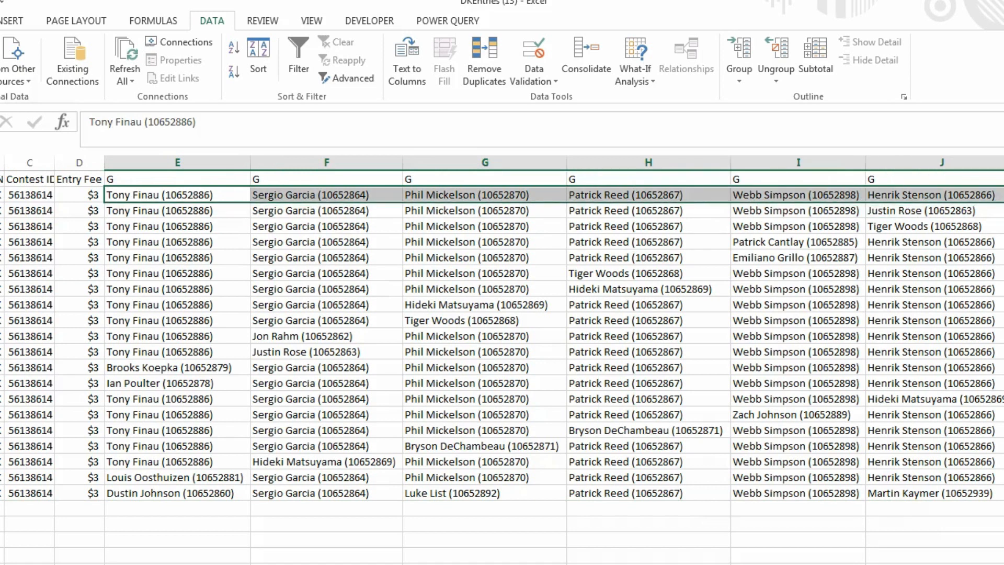
{"action": "mouse_move", "coordinate": [301, 227]}
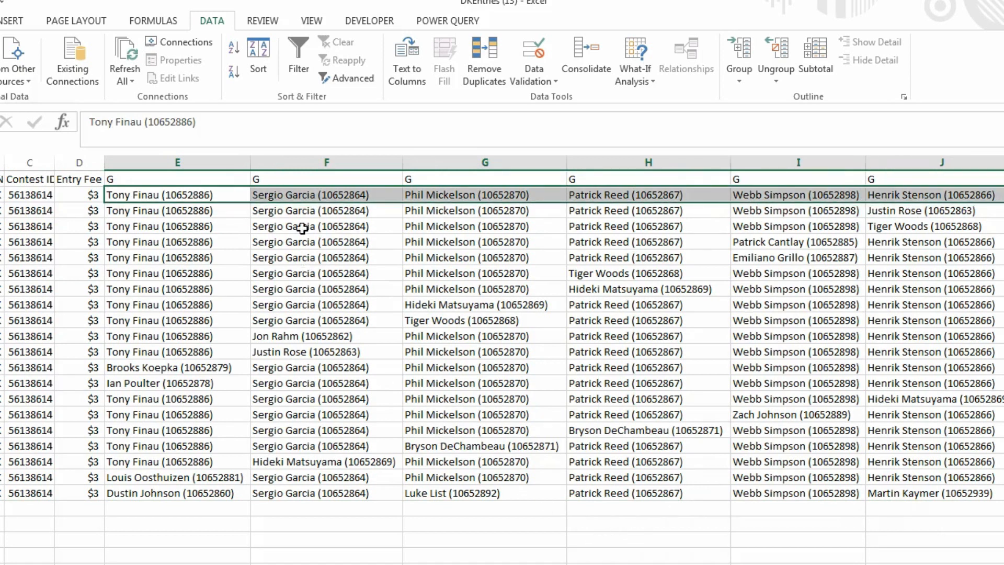
{"action": "mouse_move", "coordinate": [798, 211]}
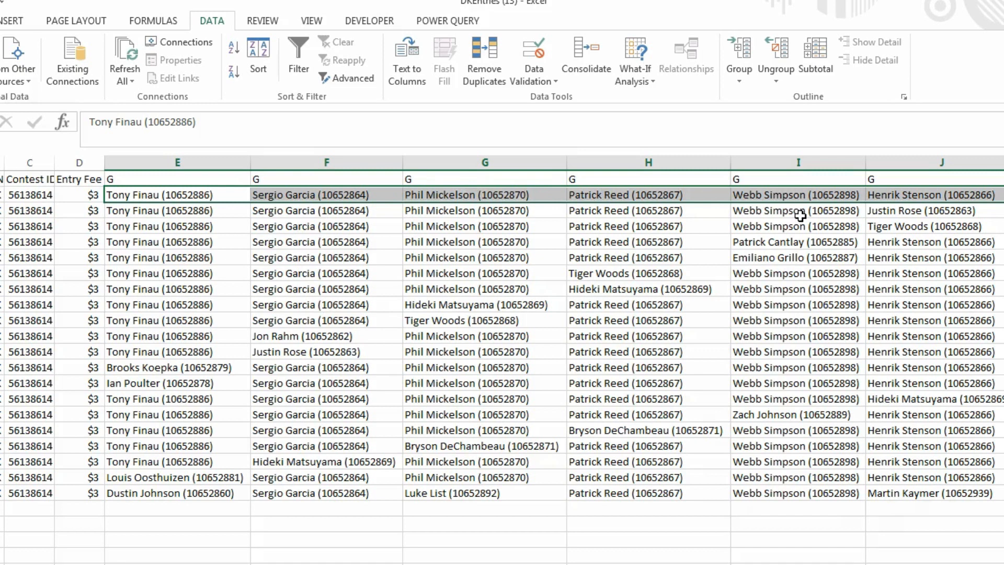
{"action": "mouse_move", "coordinate": [188, 302]}
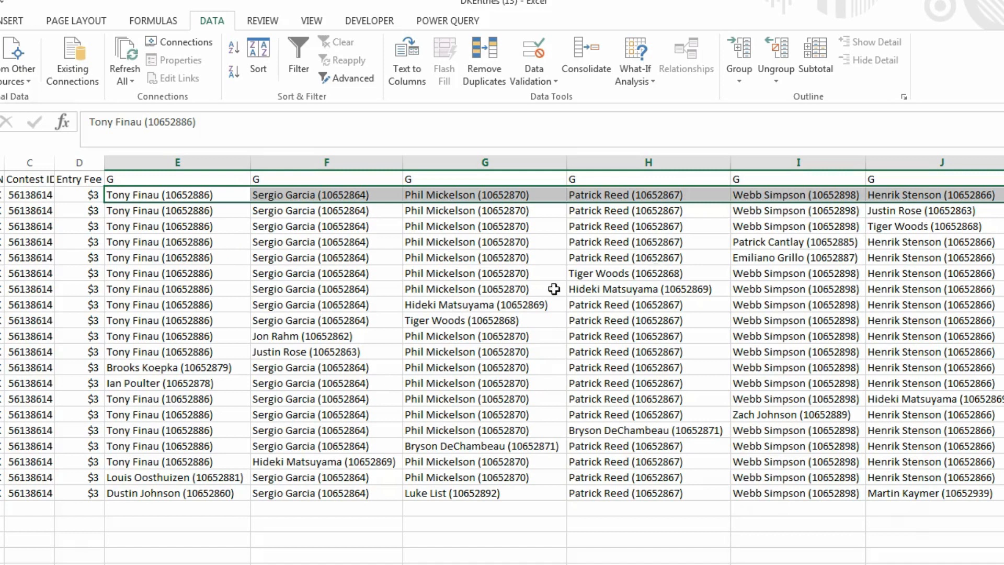
{"action": "mouse_move", "coordinate": [739, 548]}
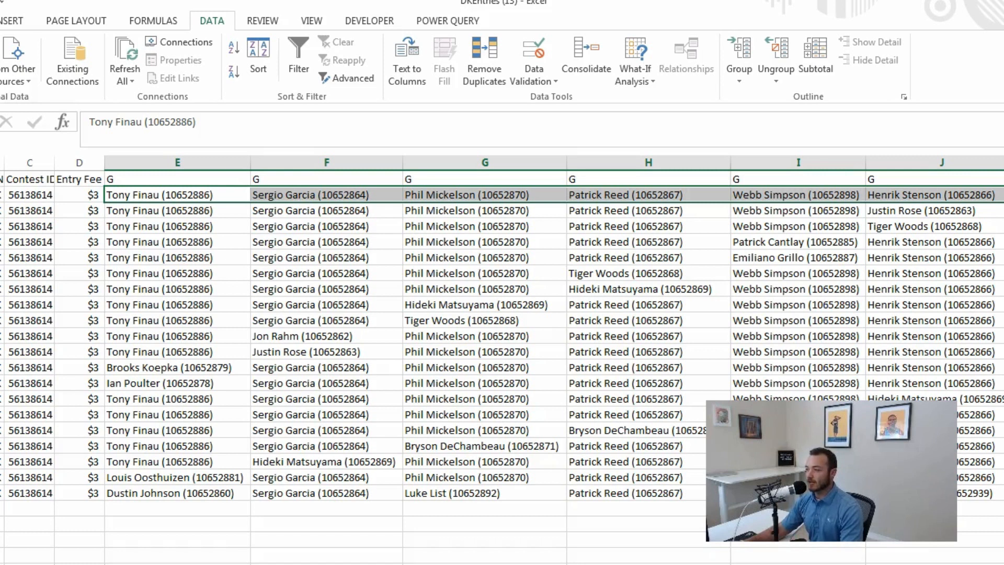
{"action": "mouse_move", "coordinate": [559, 391]}
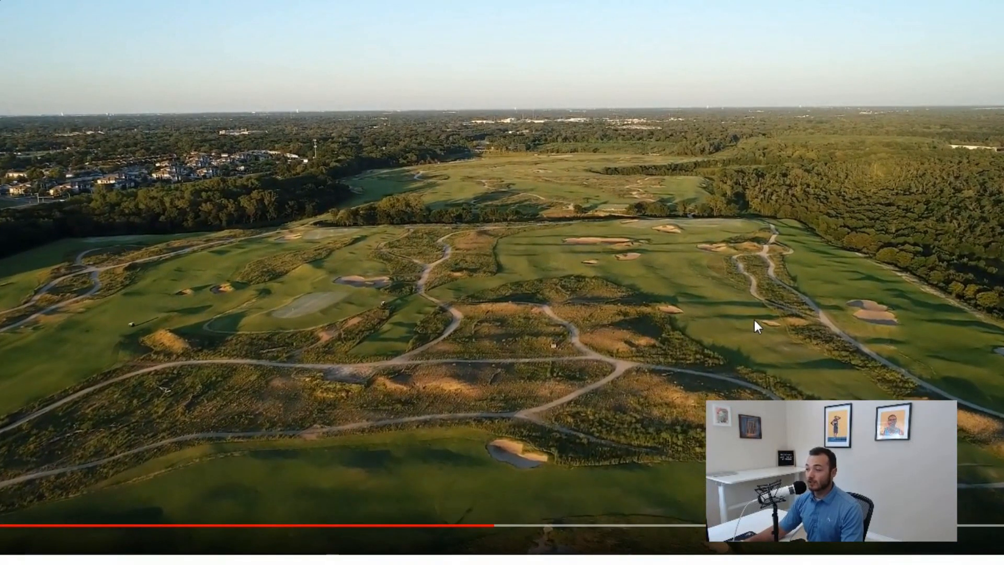
{"action": "mouse_move", "coordinate": [393, 525]}
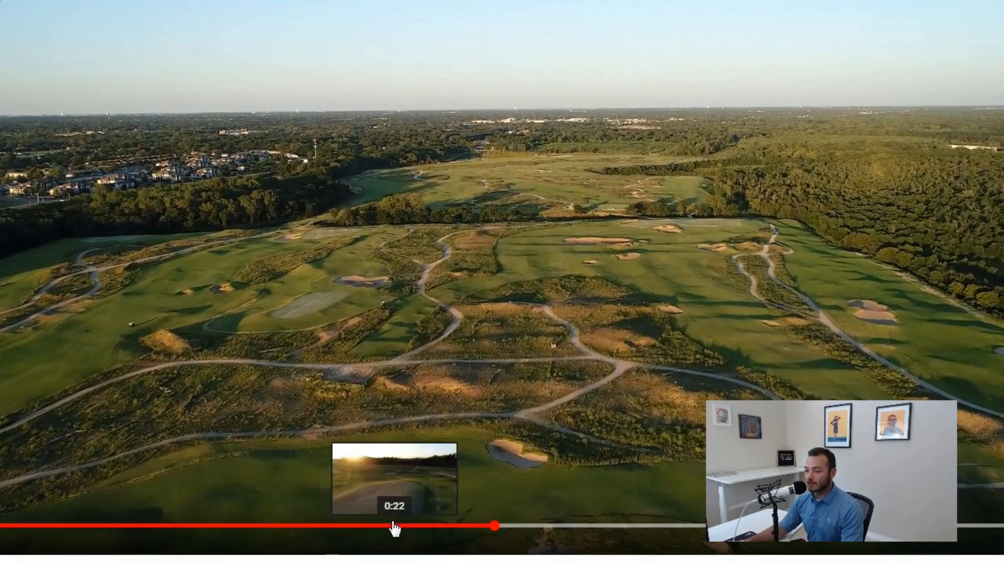
Seek back, then ahead to about 0:29 in the golf course flyover video.
{"action": "left_click", "coordinate": [394, 527]}
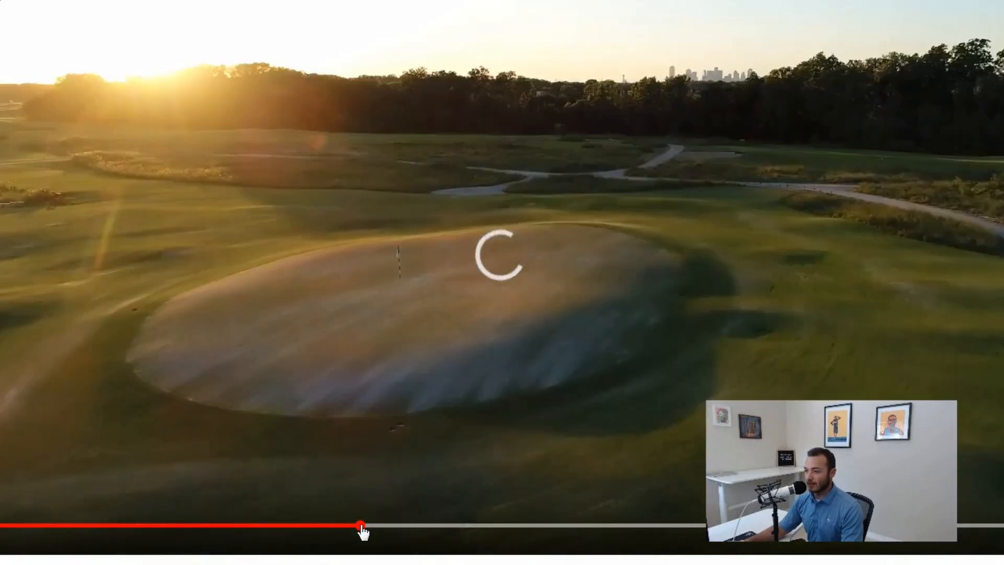
{"action": "mouse_move", "coordinate": [506, 530]}
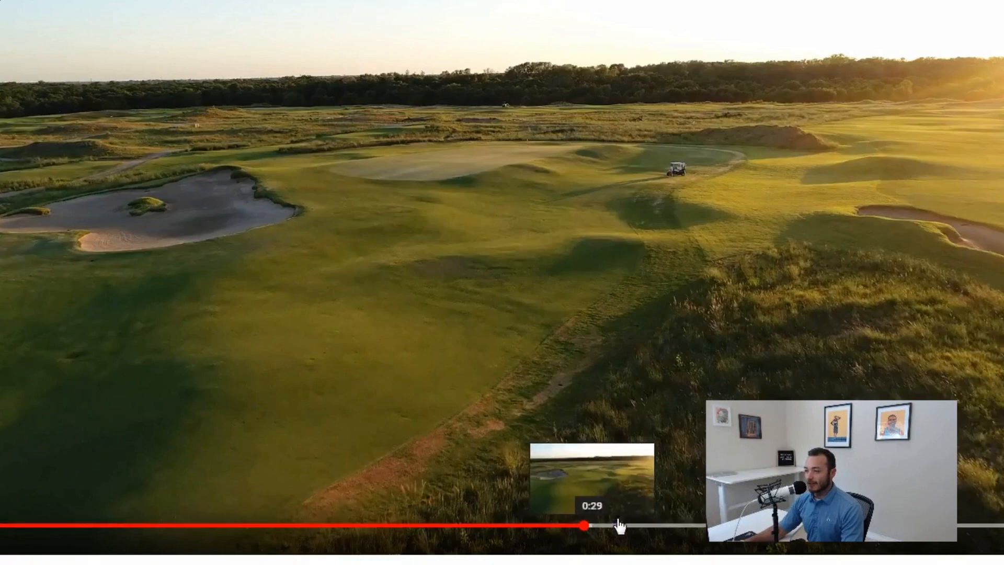
{"action": "left_click", "coordinate": [585, 526]}
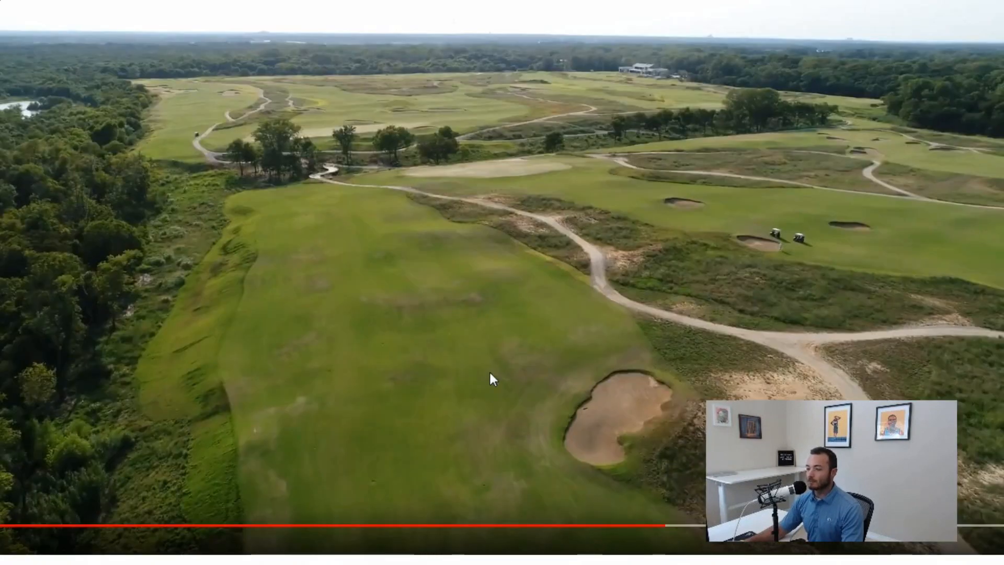
{"action": "mouse_move", "coordinate": [382, 257]}
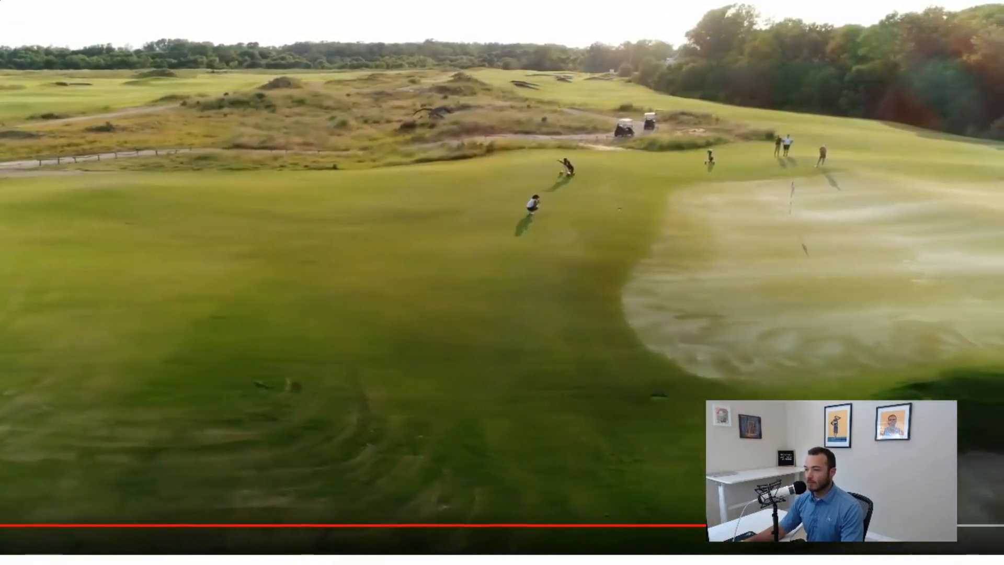
{"action": "left_click", "coordinate": [501, 254]}
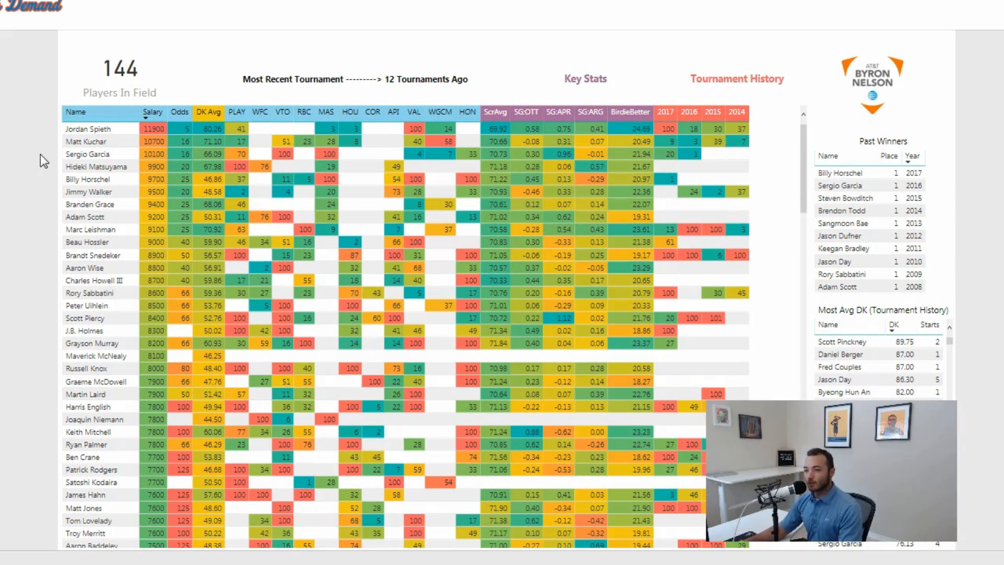
{"action": "mouse_move", "coordinate": [234, 59]}
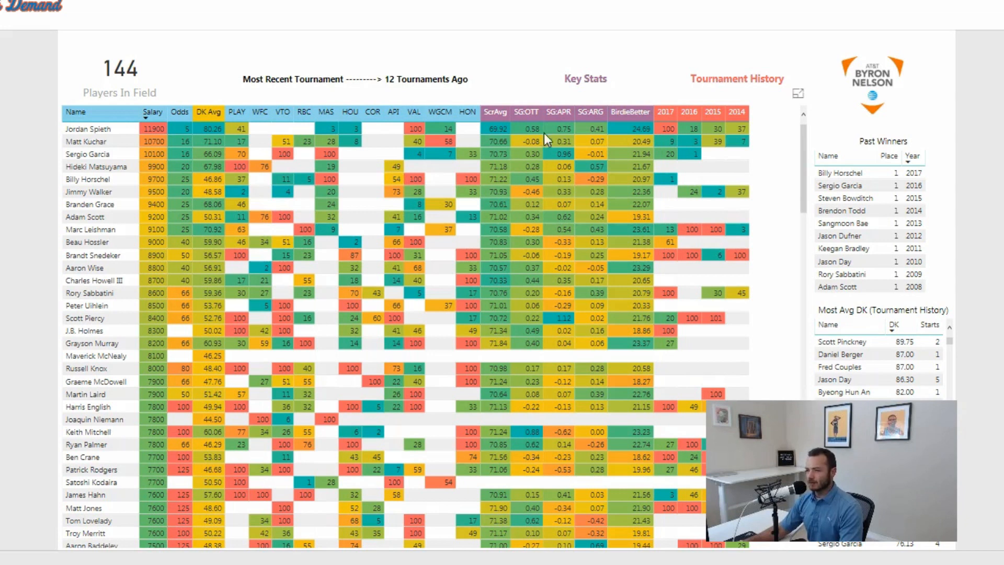
{"action": "mouse_move", "coordinate": [154, 305]}
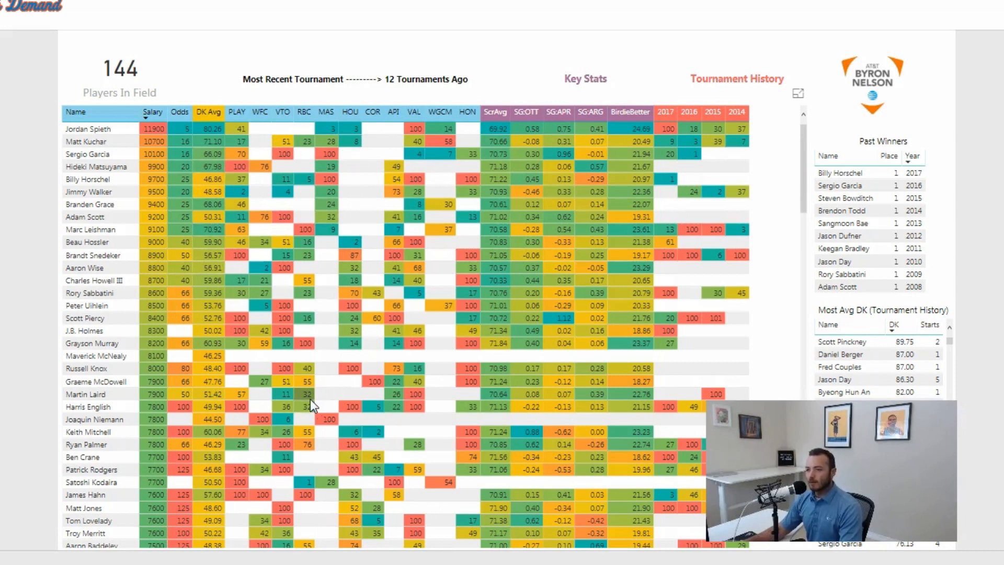
{"action": "mouse_move", "coordinate": [317, 419]}
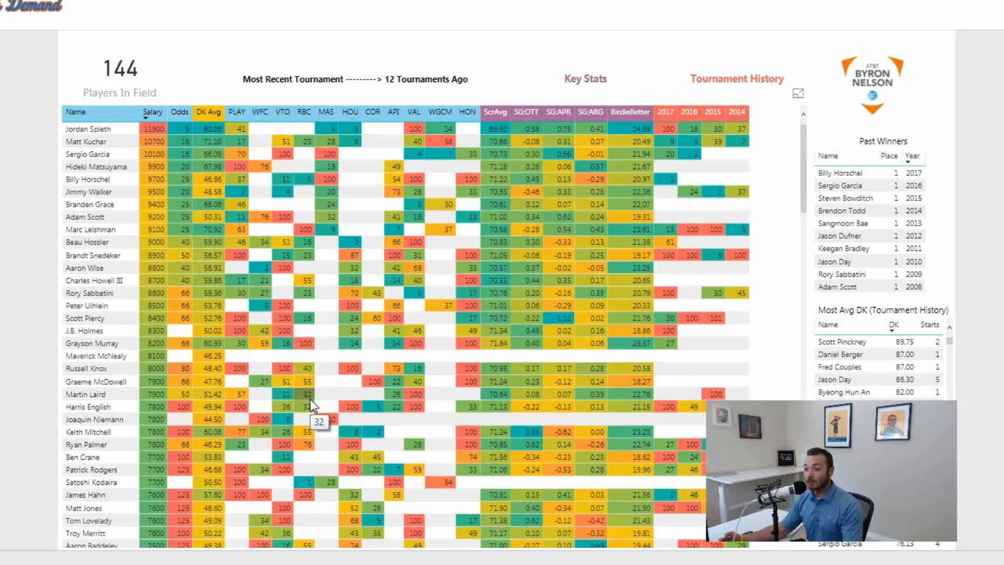
{"action": "mouse_move", "coordinate": [32, 196]}
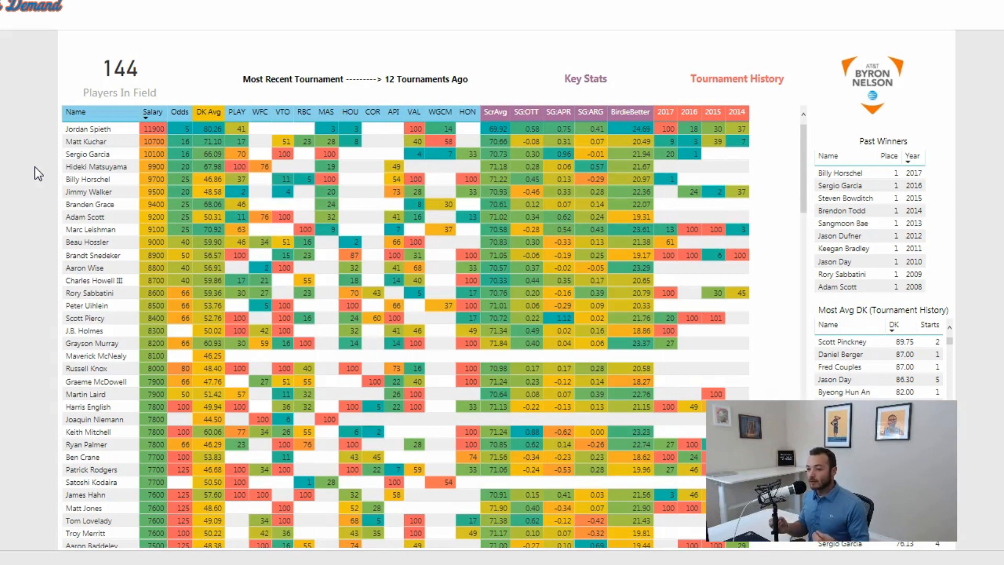
{"action": "mouse_move", "coordinate": [37, 457]}
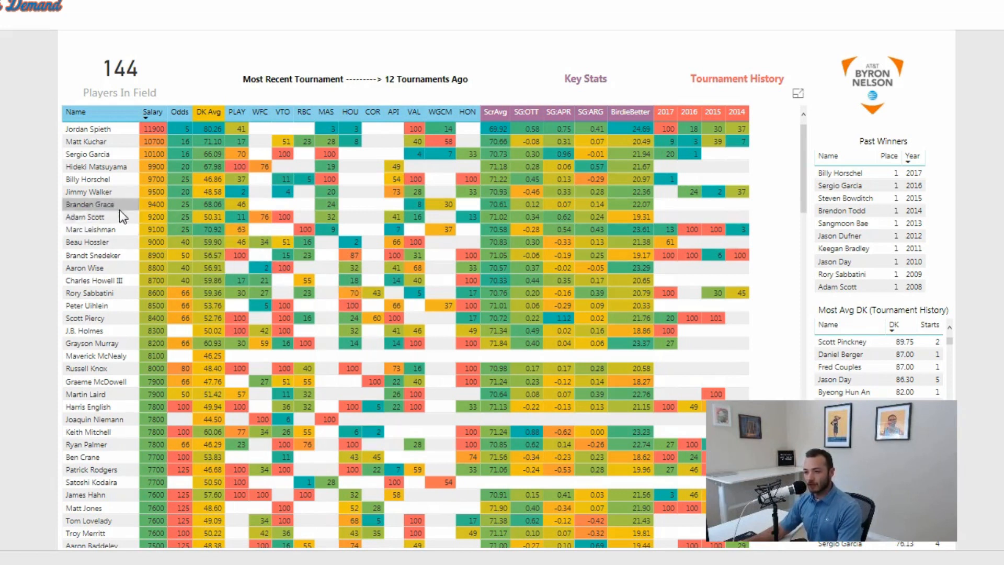
{"action": "mouse_move", "coordinate": [257, 268]}
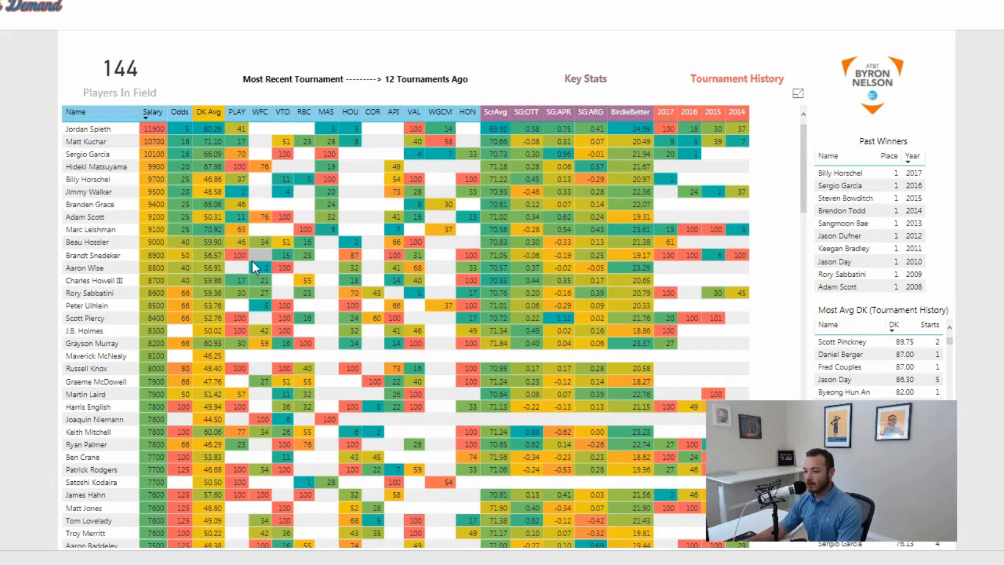
{"action": "mouse_move", "coordinate": [83, 242]}
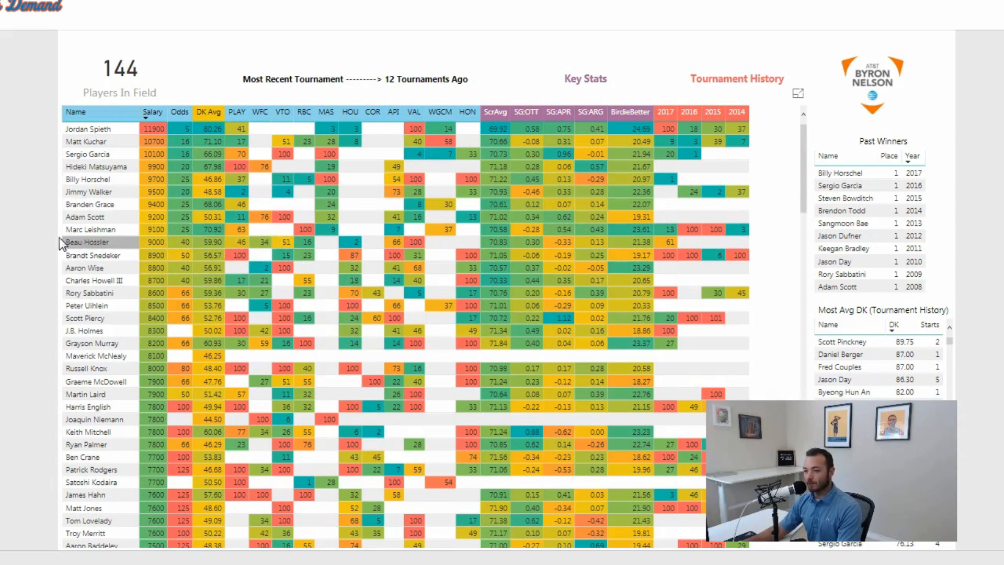
{"action": "mouse_move", "coordinate": [43, 165]}
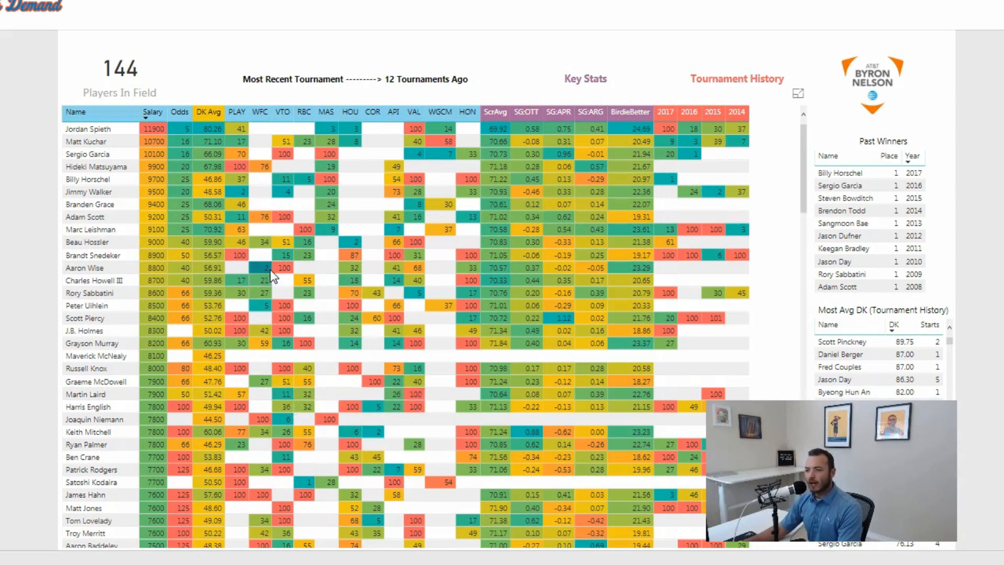
{"action": "mouse_move", "coordinate": [381, 403]}
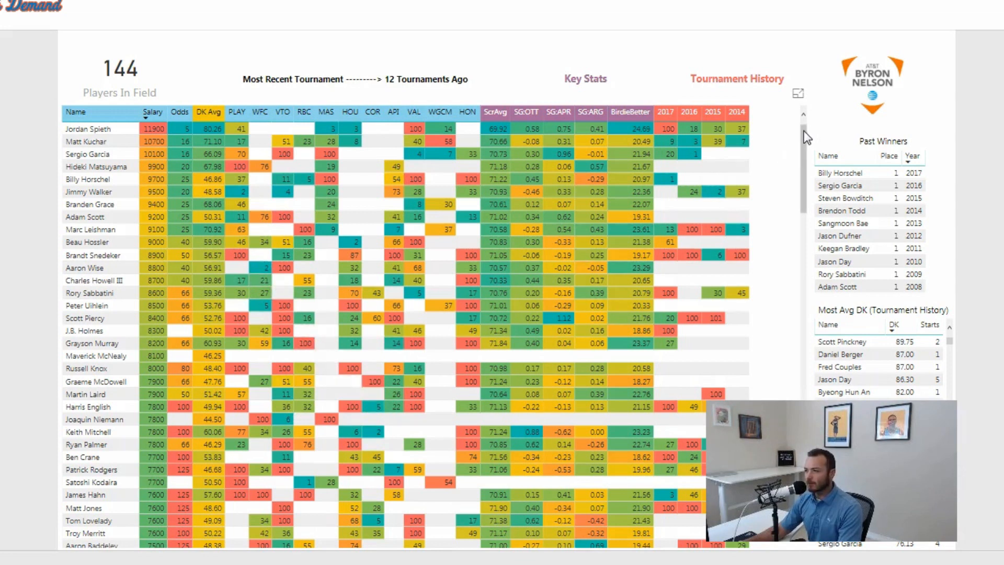
{"action": "scroll", "scroll_direction": "down", "scroll_amount": 3}
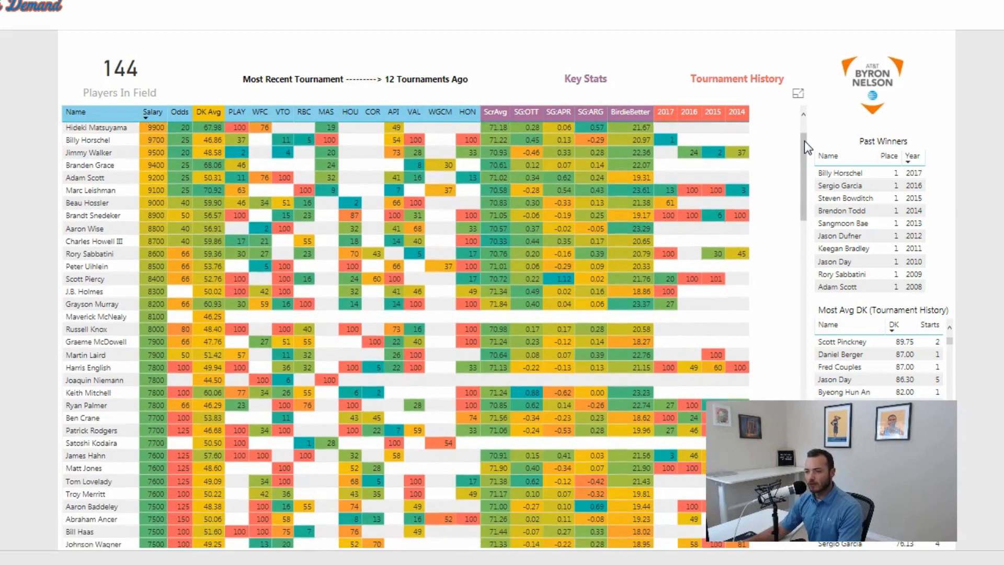
{"action": "scroll", "scroll_direction": "down", "scroll_amount": 3}
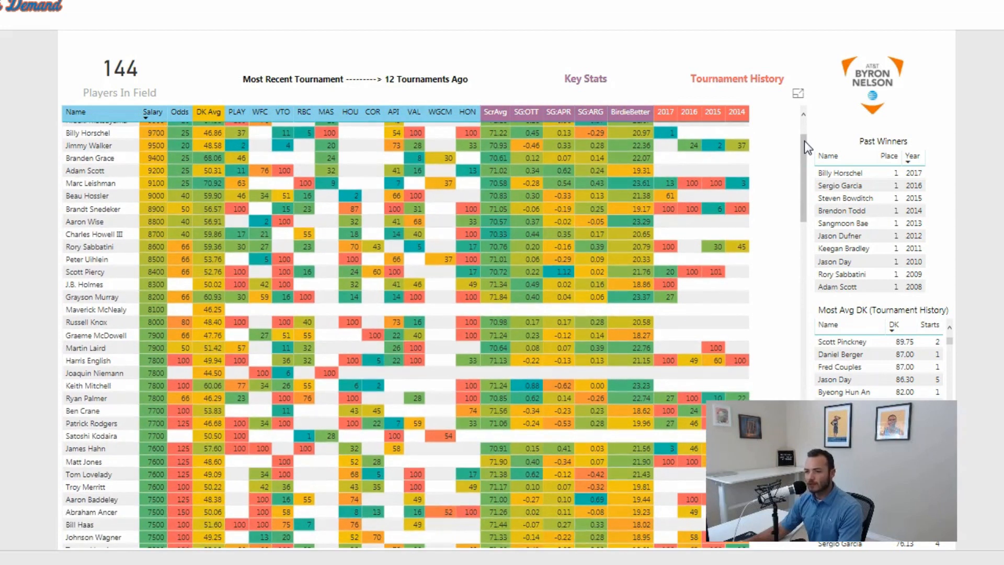
{"action": "scroll", "scroll_direction": "up", "scroll_amount": 3}
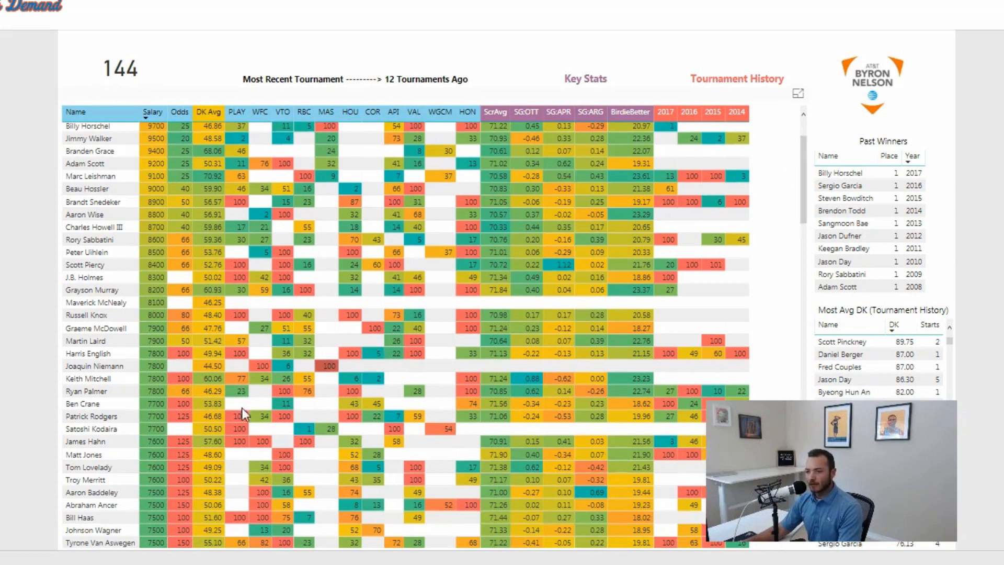
{"action": "mouse_move", "coordinate": [109, 371]}
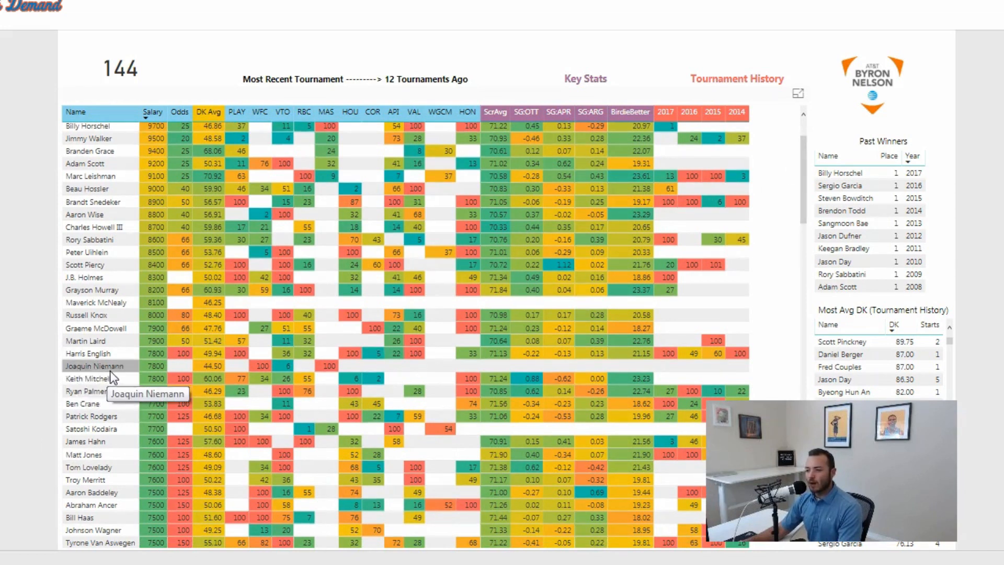
{"action": "mouse_move", "coordinate": [306, 378]}
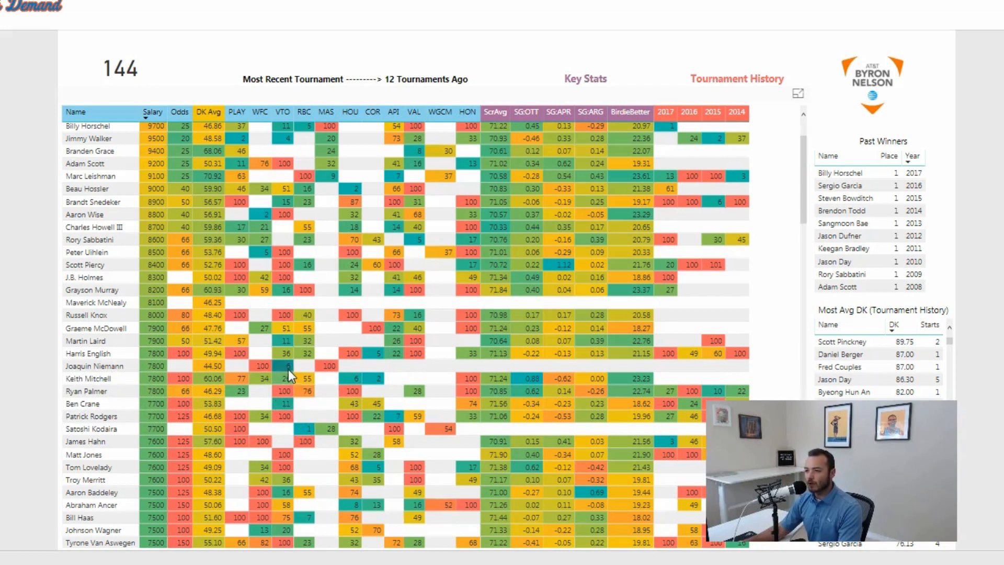
{"action": "mouse_move", "coordinate": [323, 402]}
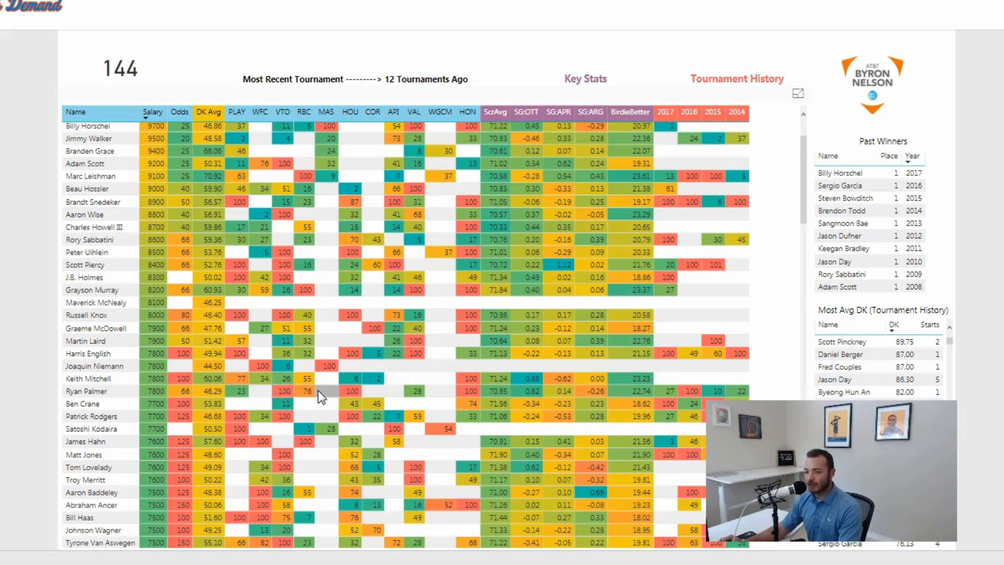
{"action": "mouse_move", "coordinate": [548, 458]}
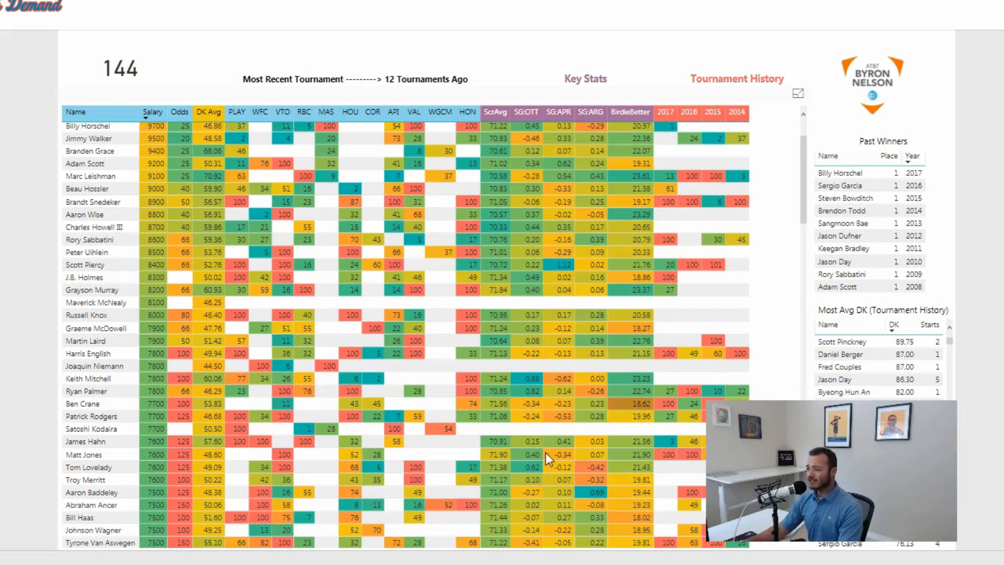
Scroll the player table from Jordan Spieth down to the 7,500-salary golfers led by Abraham Ancer.
{"action": "scroll", "scroll_direction": "up", "scroll_amount": 3}
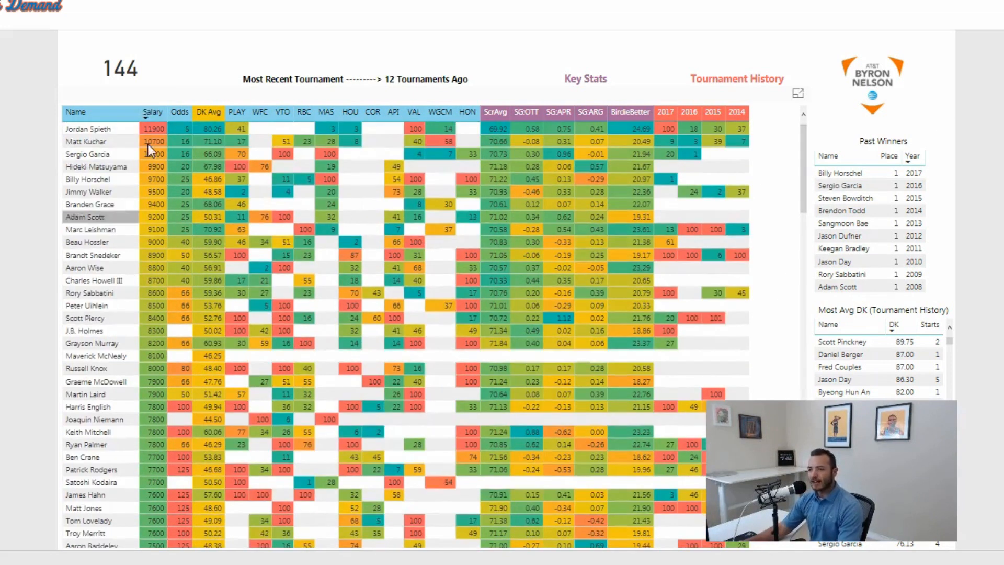
{"action": "mouse_move", "coordinate": [165, 428]}
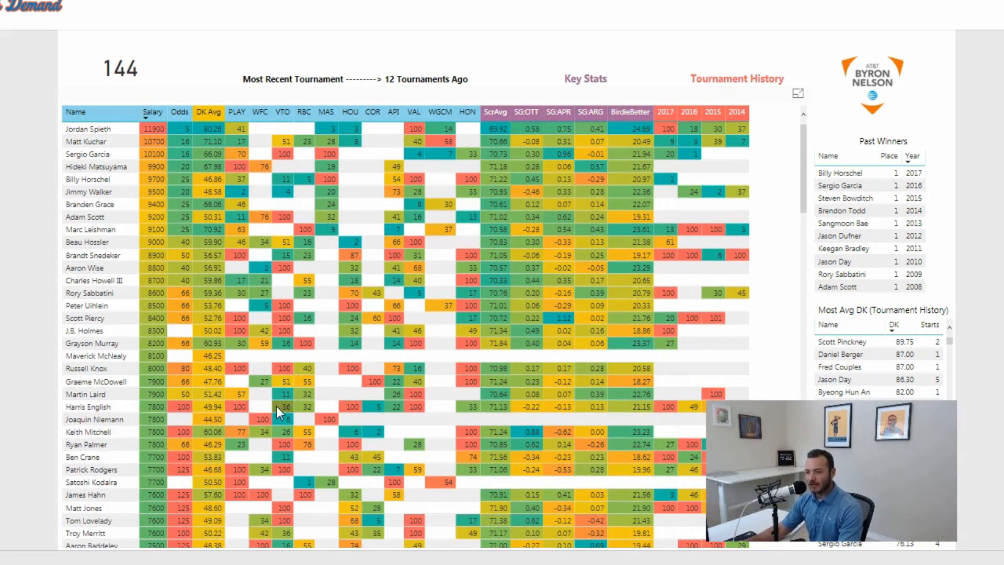
{"action": "mouse_move", "coordinate": [263, 474]}
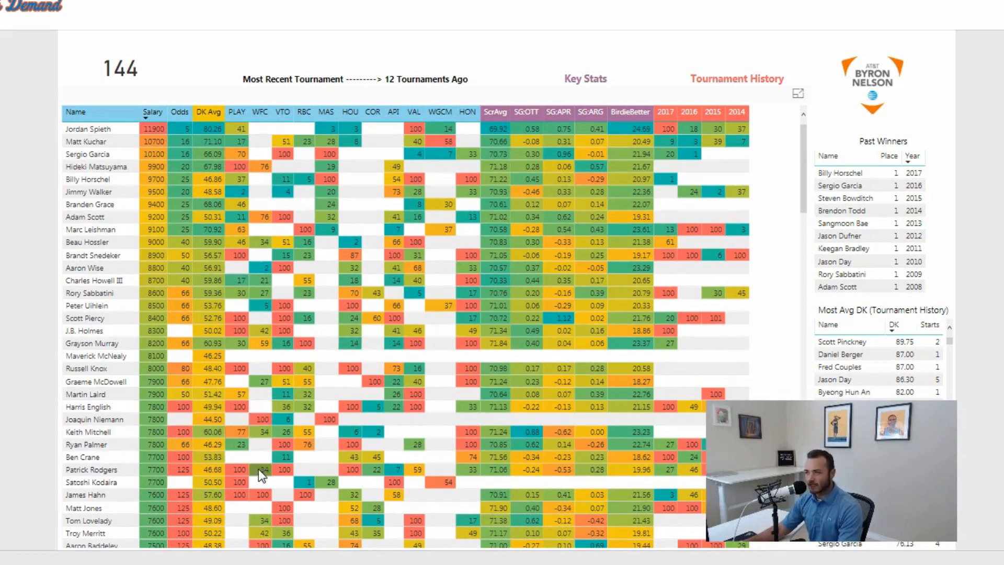
{"action": "mouse_move", "coordinate": [365, 301]}
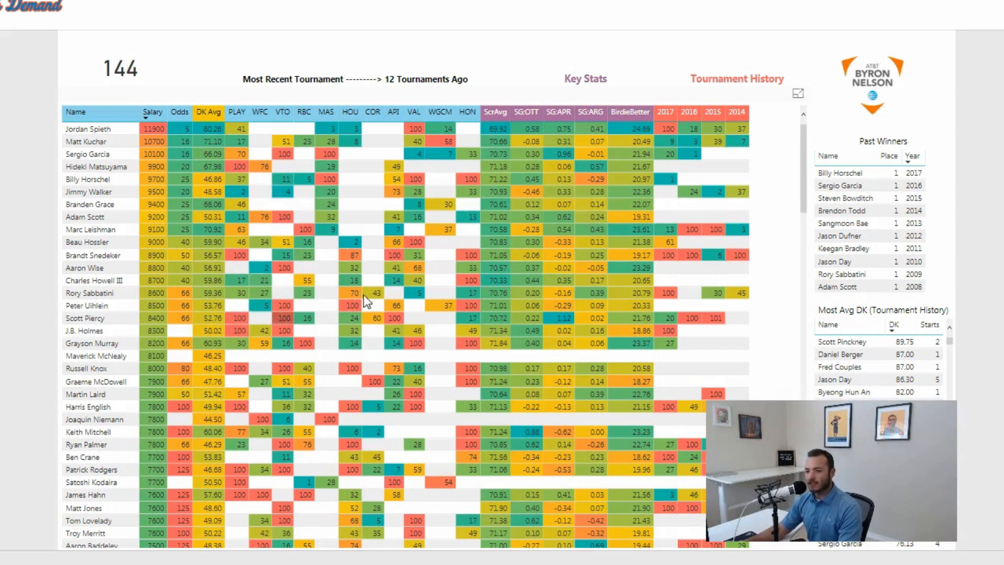
{"action": "scroll", "scroll_direction": "down", "scroll_amount": 3}
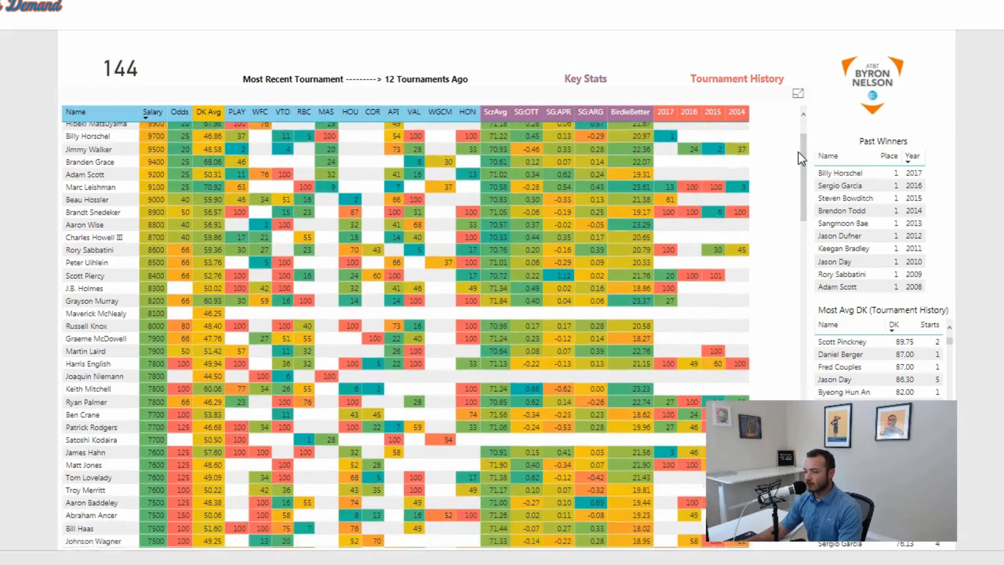
{"action": "scroll", "scroll_direction": "down", "scroll_amount": 3}
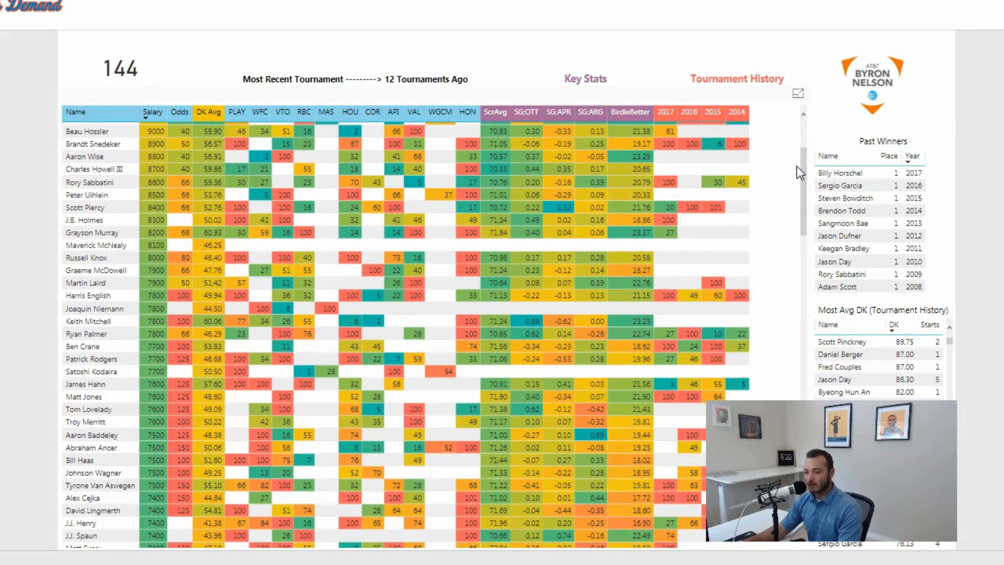
{"action": "scroll", "scroll_direction": "down", "scroll_amount": 3}
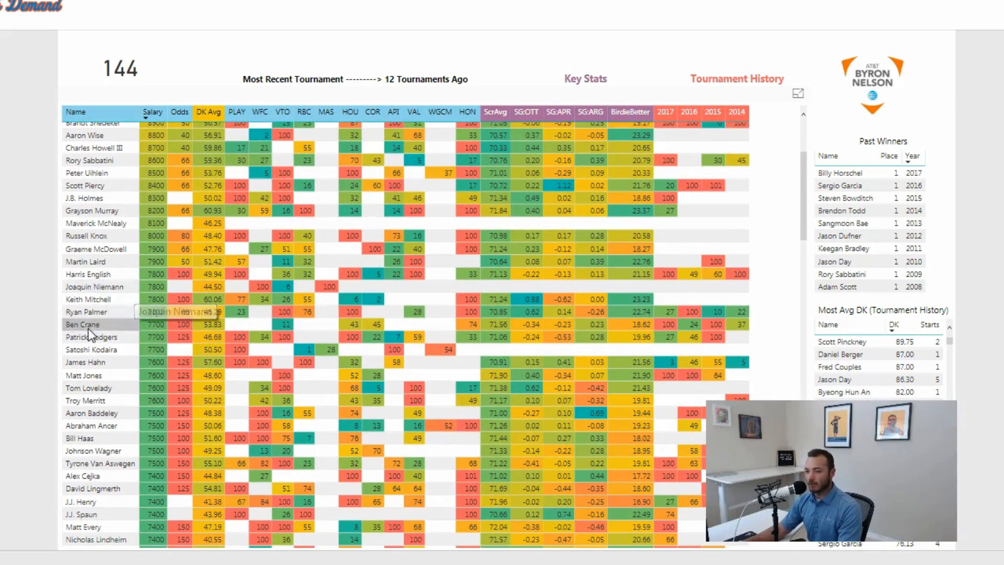
{"action": "mouse_move", "coordinate": [182, 314]}
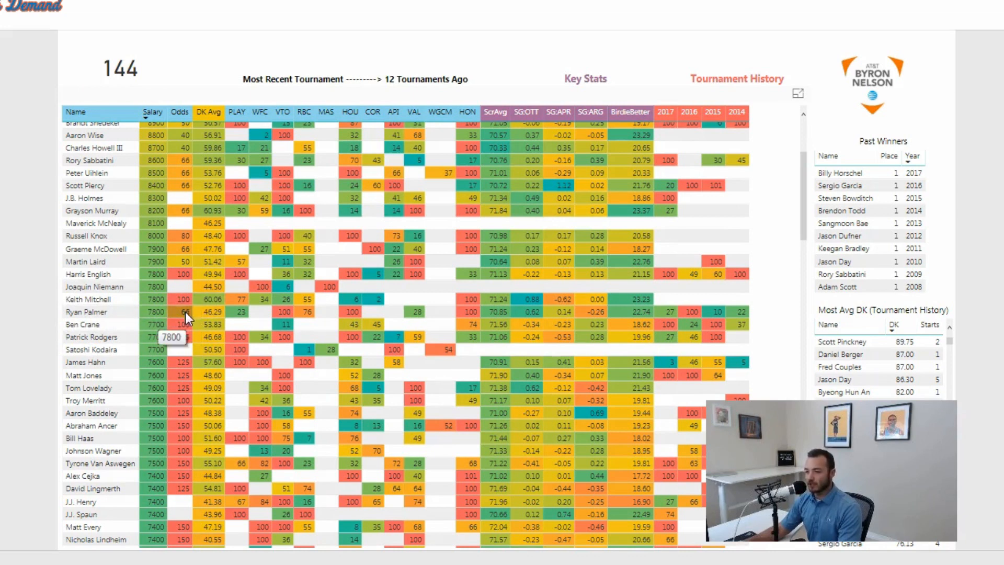
{"action": "mouse_move", "coordinate": [243, 327]}
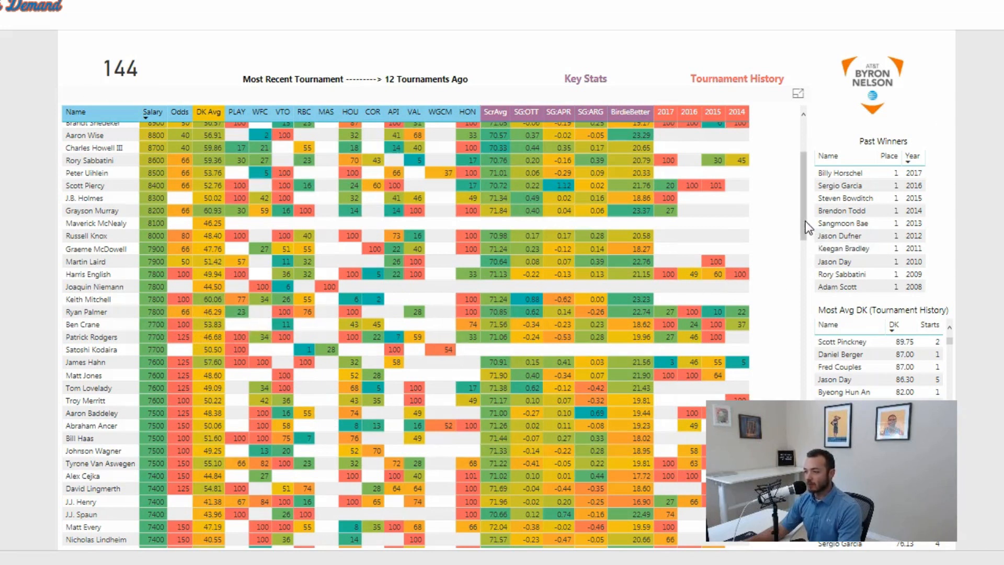
{"action": "scroll", "scroll_direction": "down", "scroll_amount": 3}
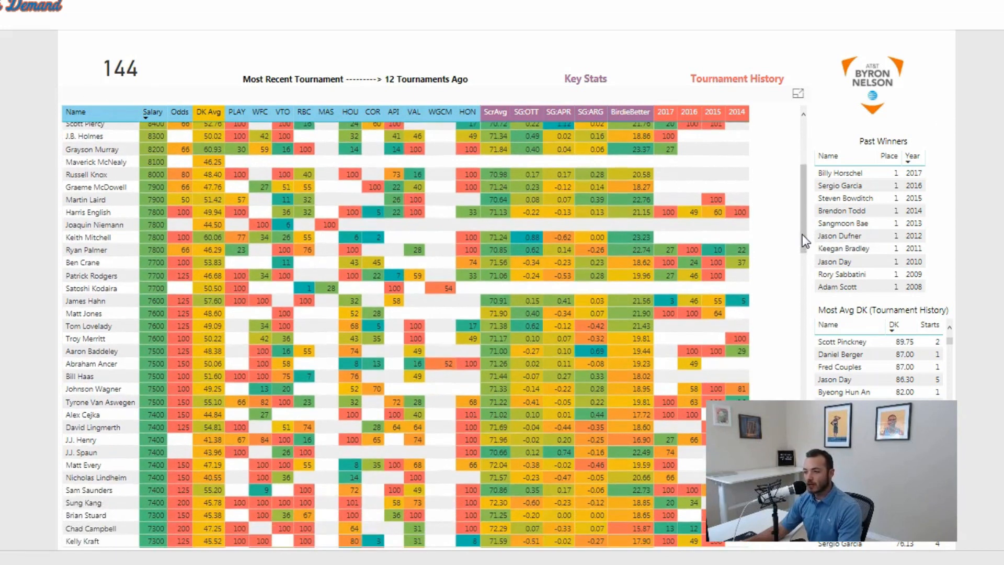
{"action": "scroll", "scroll_direction": "down", "scroll_amount": 3}
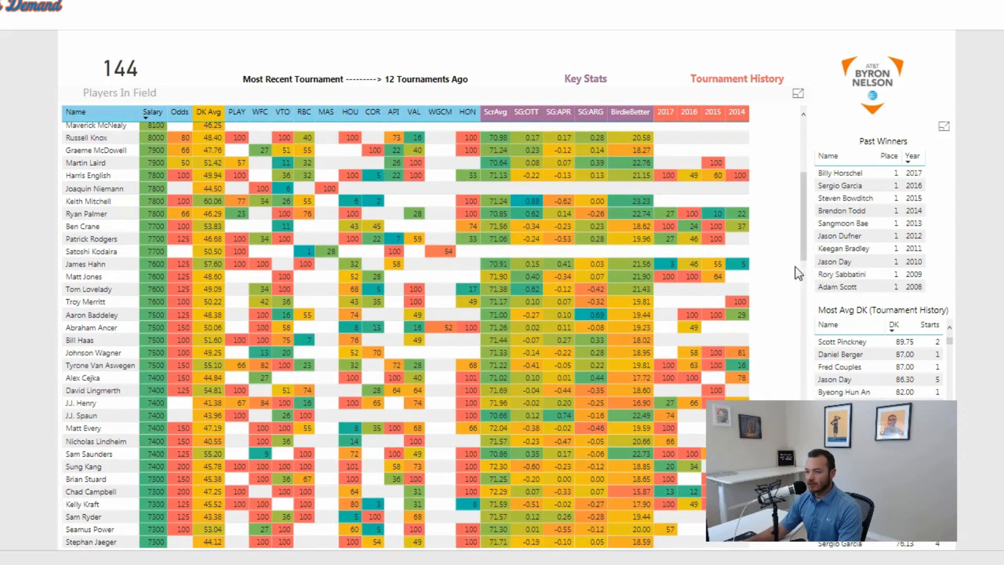
{"action": "scroll", "scroll_direction": "down", "scroll_amount": 3}
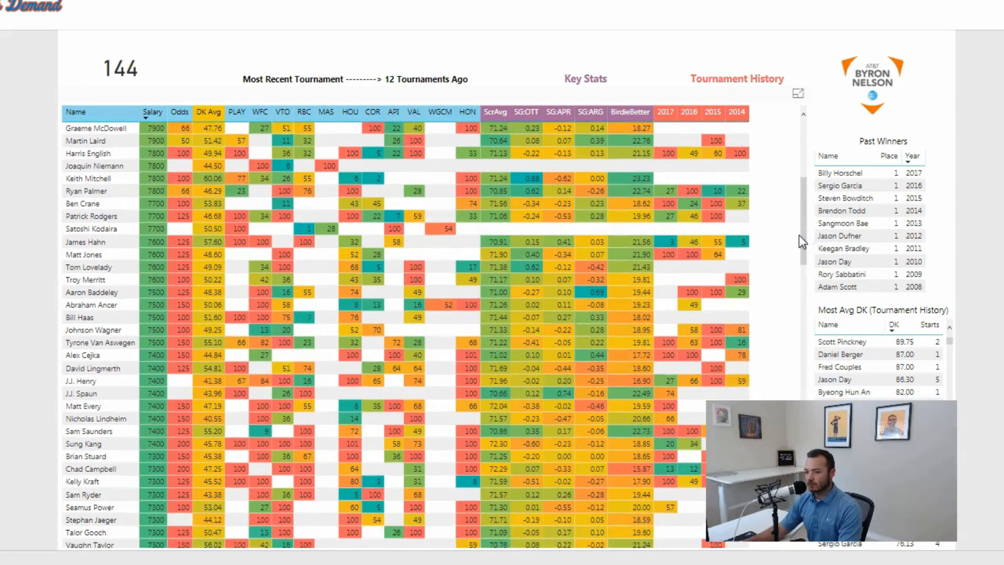
{"action": "scroll", "scroll_direction": "down", "scroll_amount": 3}
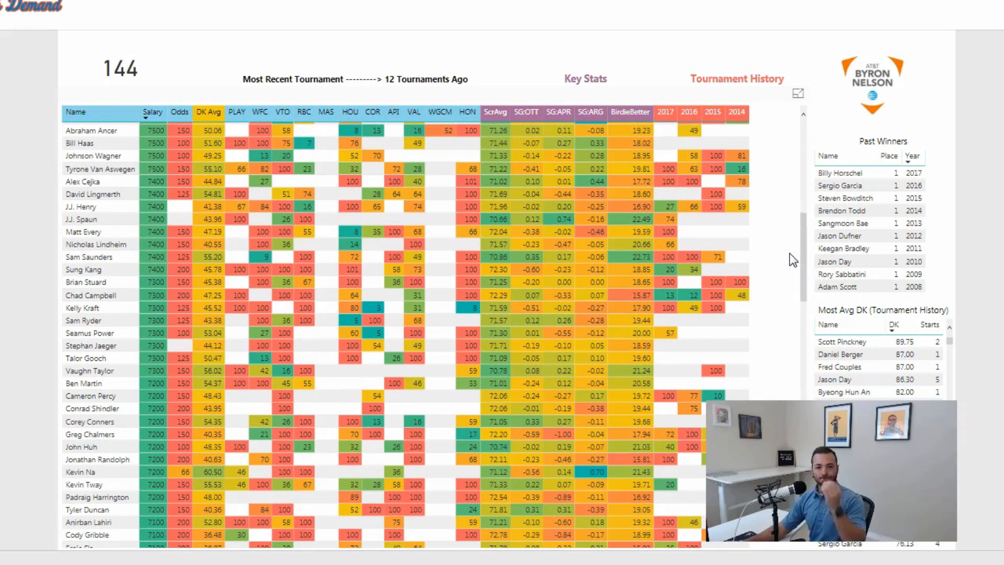
{"action": "mouse_move", "coordinate": [534, 257]}
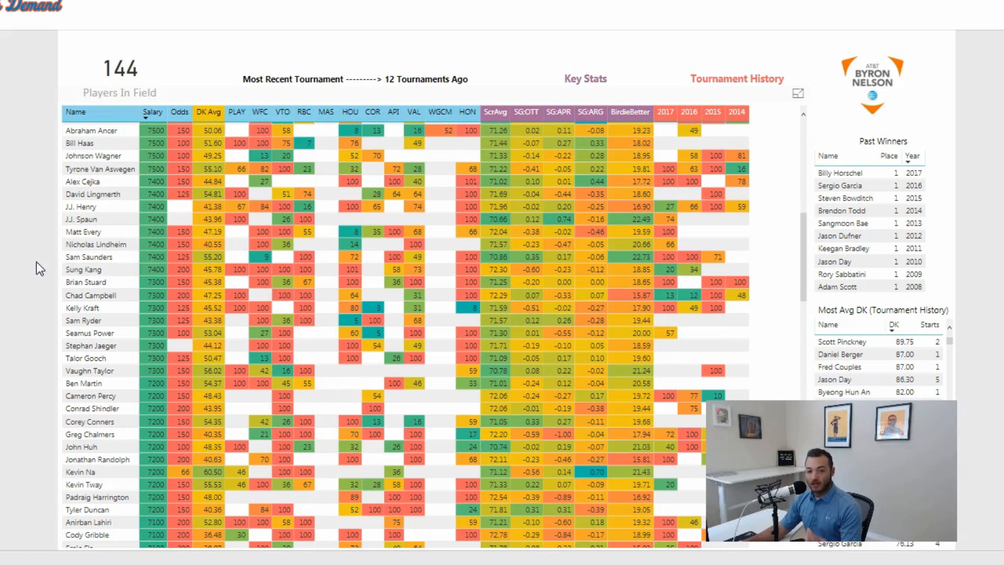
{"action": "mouse_move", "coordinate": [31, 266]}
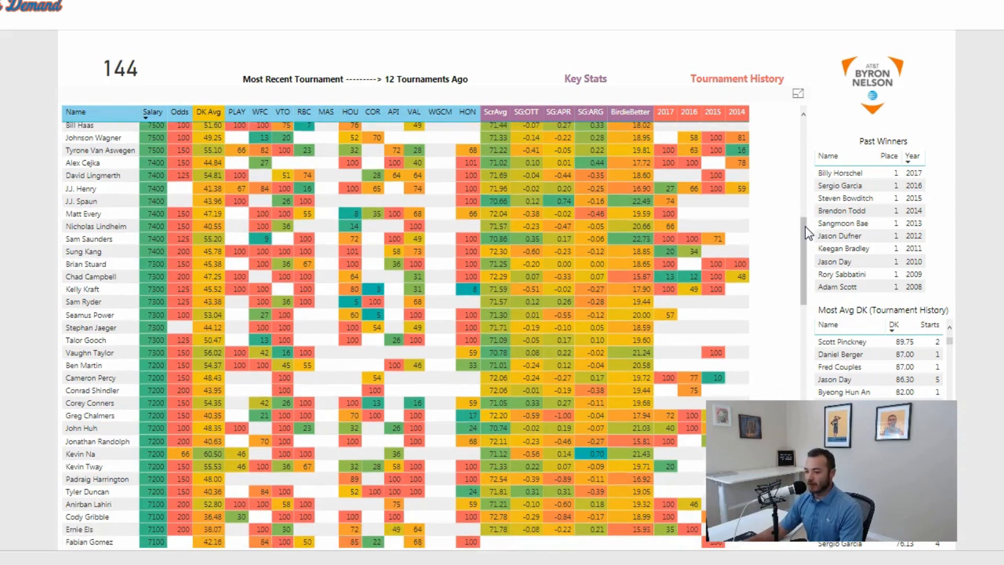
Scroll the player table past the 7,000 tier to golfers priced around 6,900-6,600.
{"action": "scroll", "scroll_direction": "down", "scroll_amount": 3}
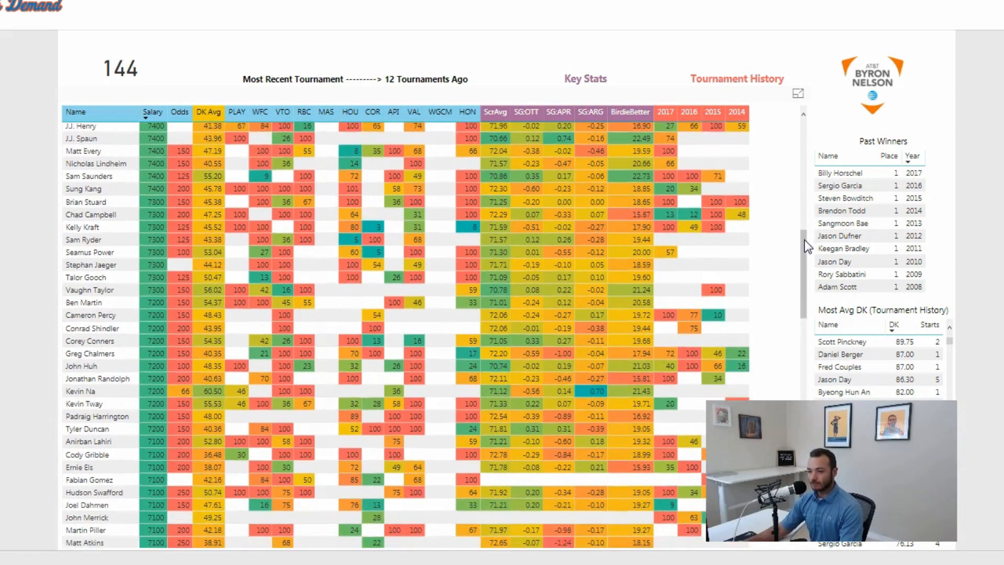
{"action": "scroll", "scroll_direction": "down", "scroll_amount": 3}
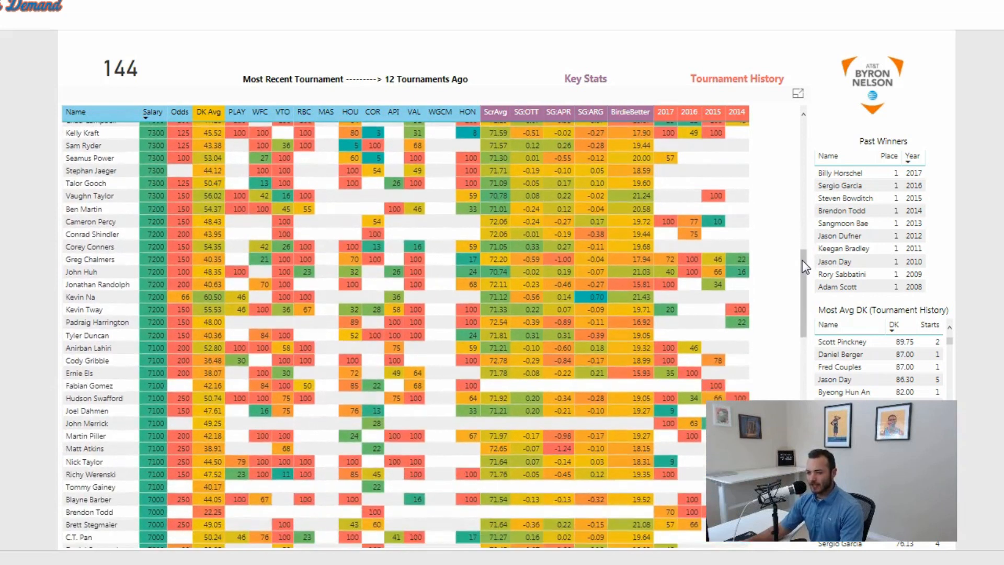
{"action": "scroll", "scroll_direction": "down", "scroll_amount": 3}
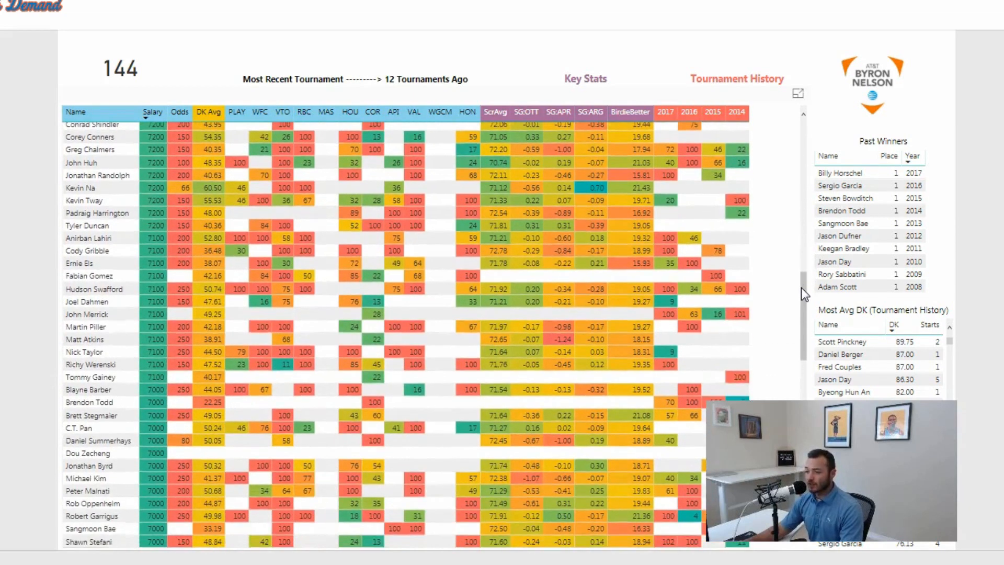
{"action": "scroll", "scroll_direction": "down", "scroll_amount": 3}
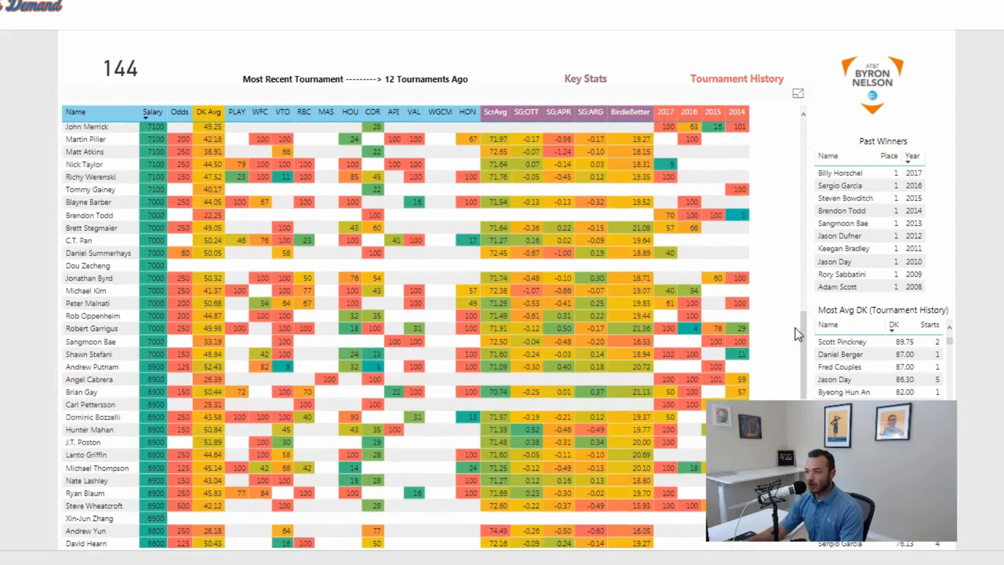
{"action": "scroll", "scroll_direction": "down", "scroll_amount": 3}
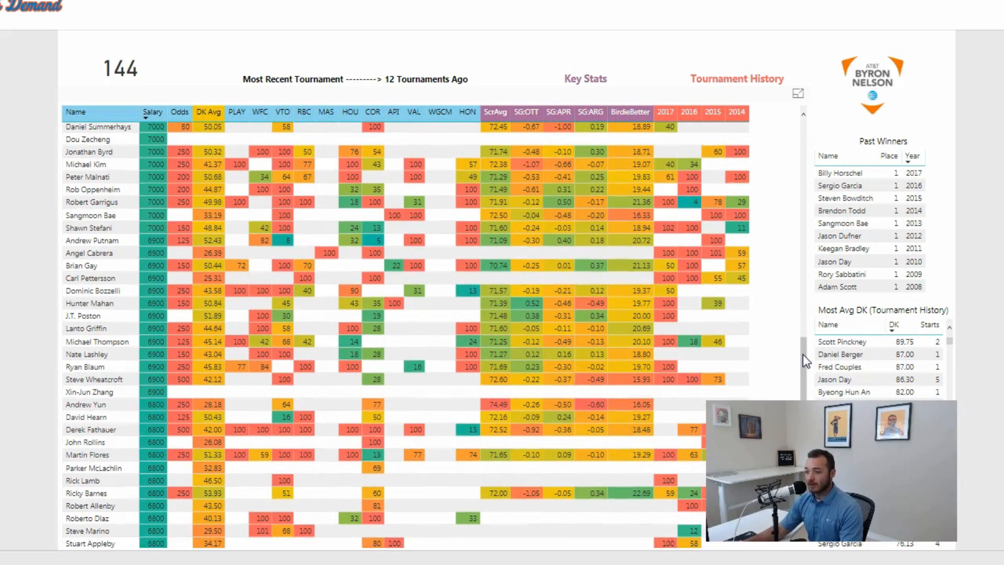
{"action": "scroll", "scroll_direction": "down", "scroll_amount": 3}
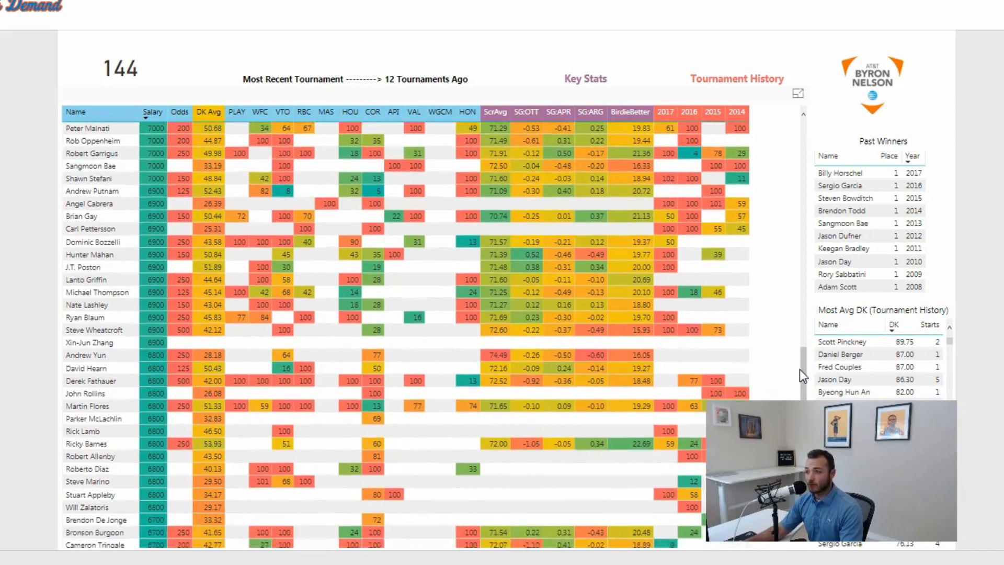
{"action": "scroll", "scroll_direction": "down", "scroll_amount": 3}
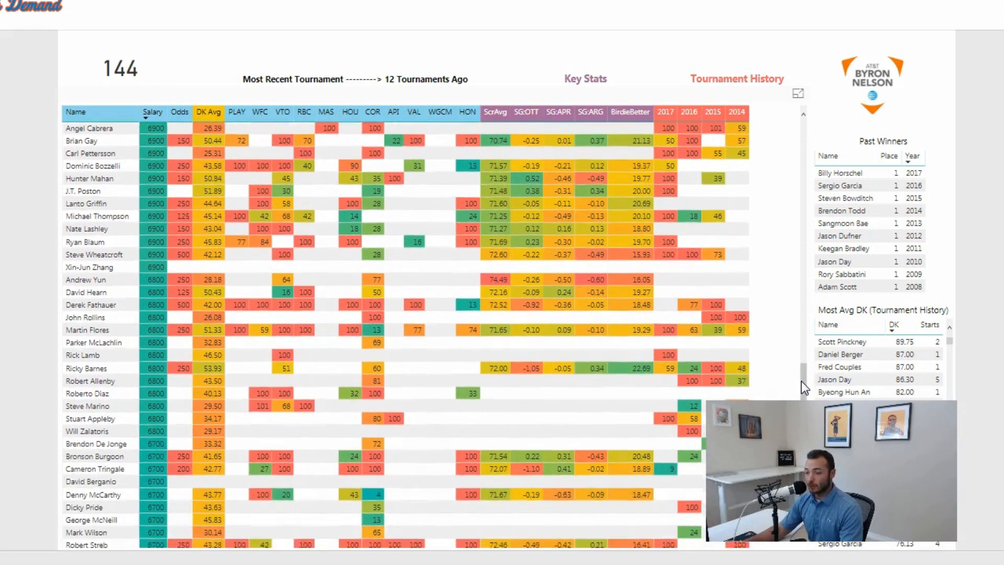
{"action": "scroll", "scroll_direction": "down", "scroll_amount": 3}
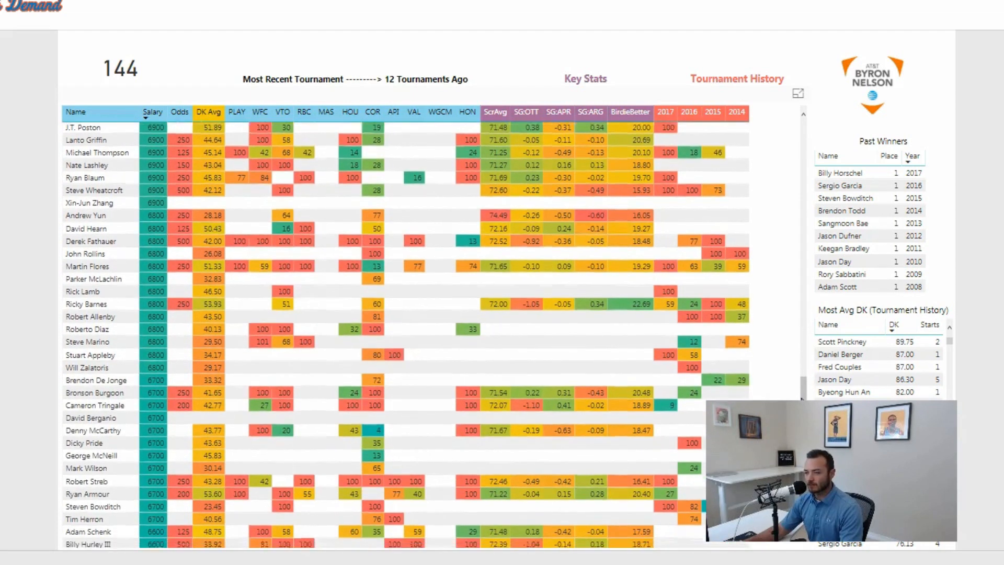
{"action": "scroll", "scroll_direction": "down", "scroll_amount": 3}
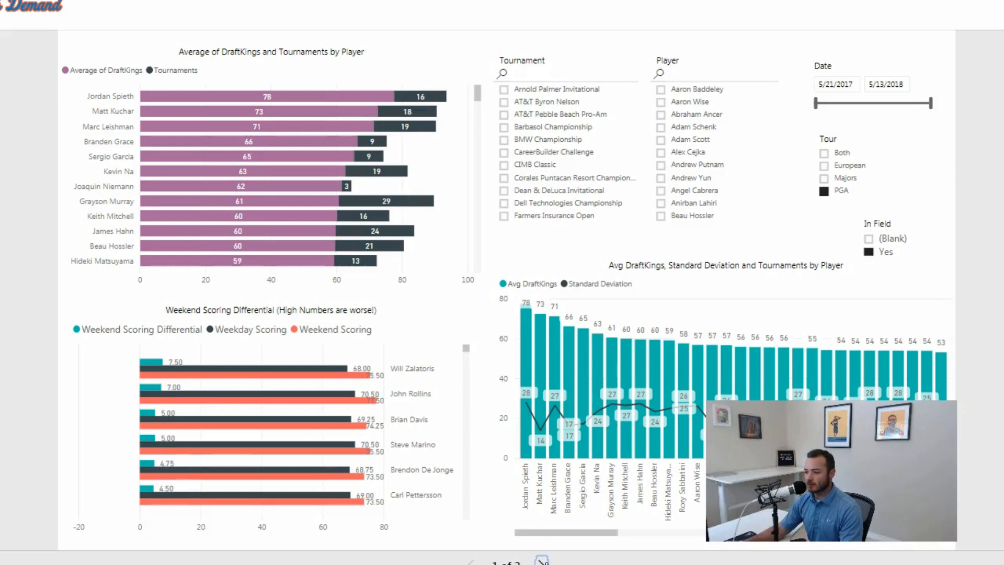
Go to the next report page charting average DraftKings points and weekend scoring differential.
{"action": "left_click", "coordinate": [543, 563]}
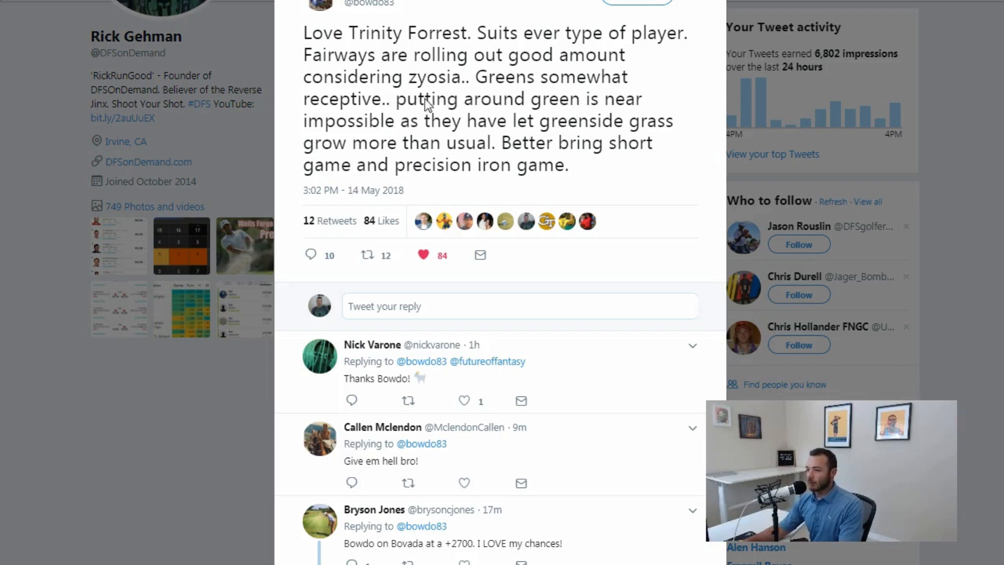
{"action": "mouse_move", "coordinate": [527, 204]}
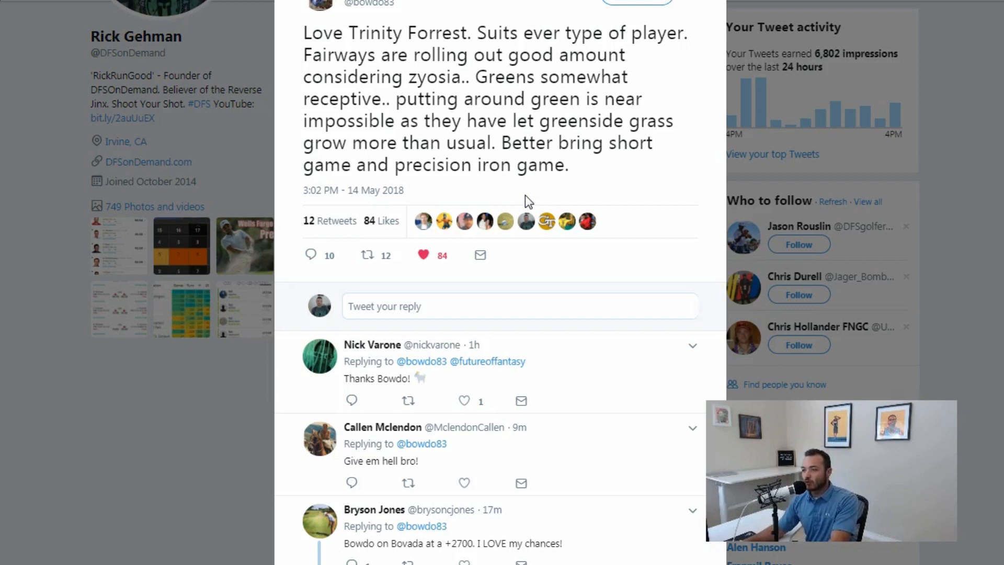
{"action": "mouse_move", "coordinate": [523, 156]}
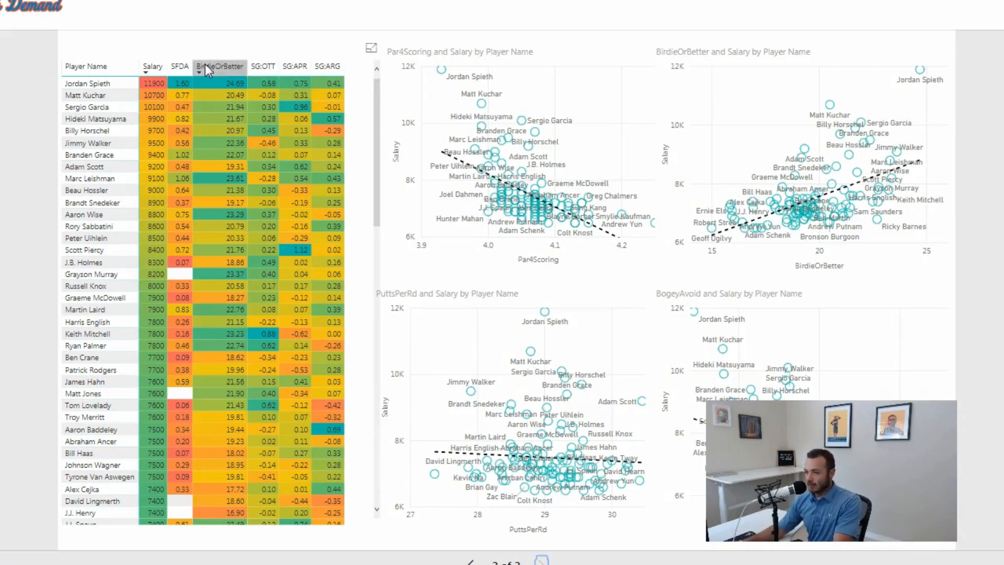
{"action": "mouse_move", "coordinate": [180, 66]}
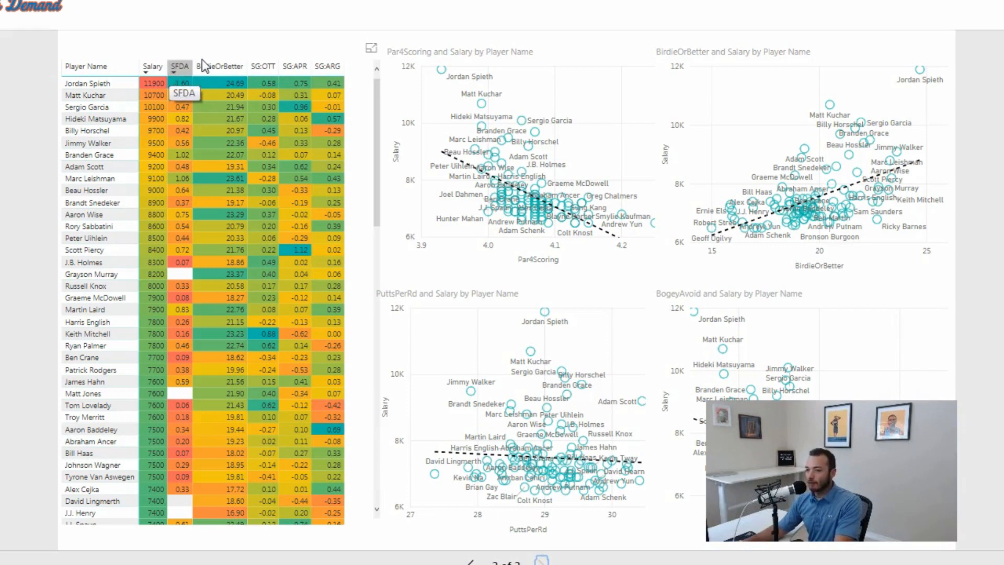
{"action": "mouse_move", "coordinate": [219, 66]}
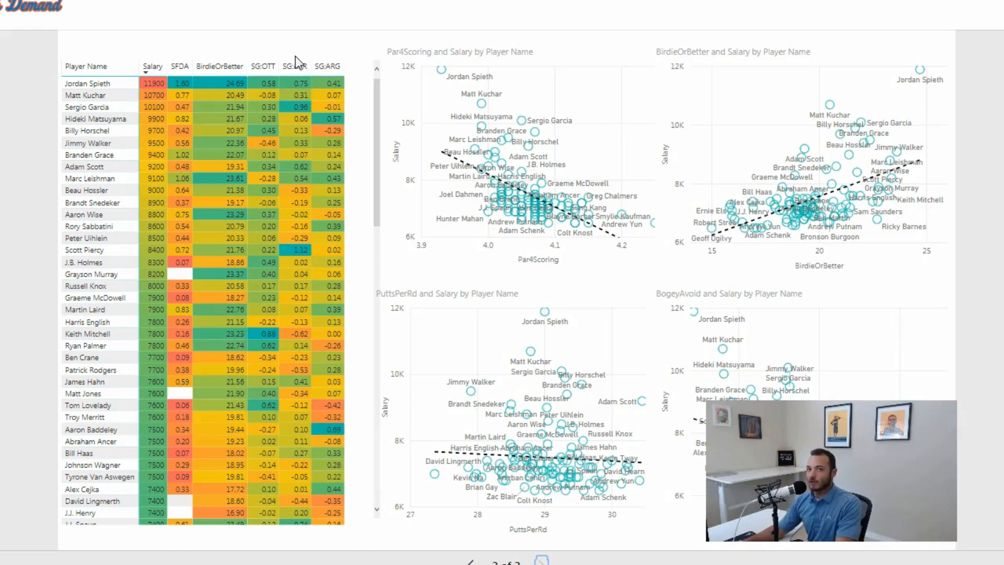
{"action": "mouse_move", "coordinate": [267, 32]}
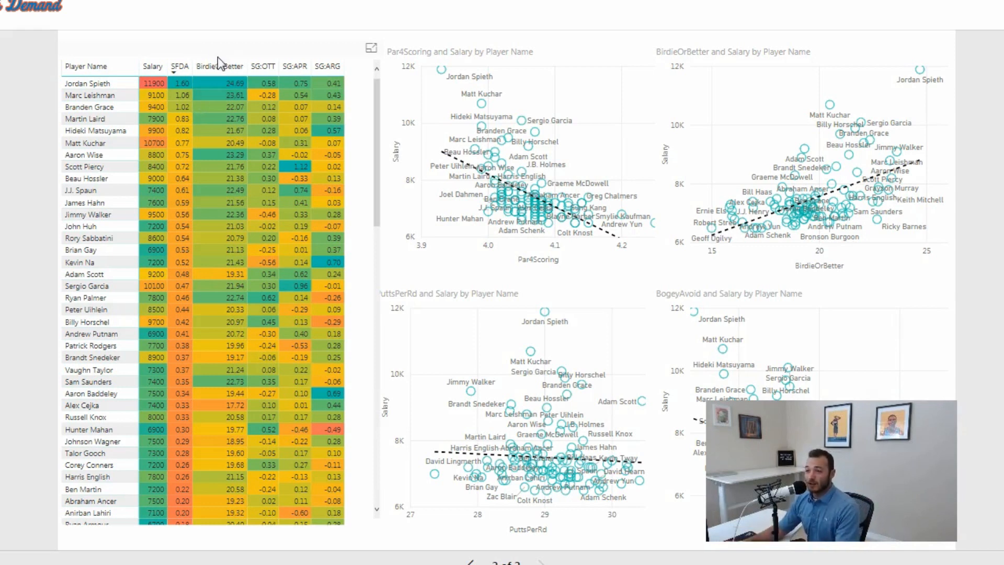
{"action": "mouse_move", "coordinate": [203, 41]}
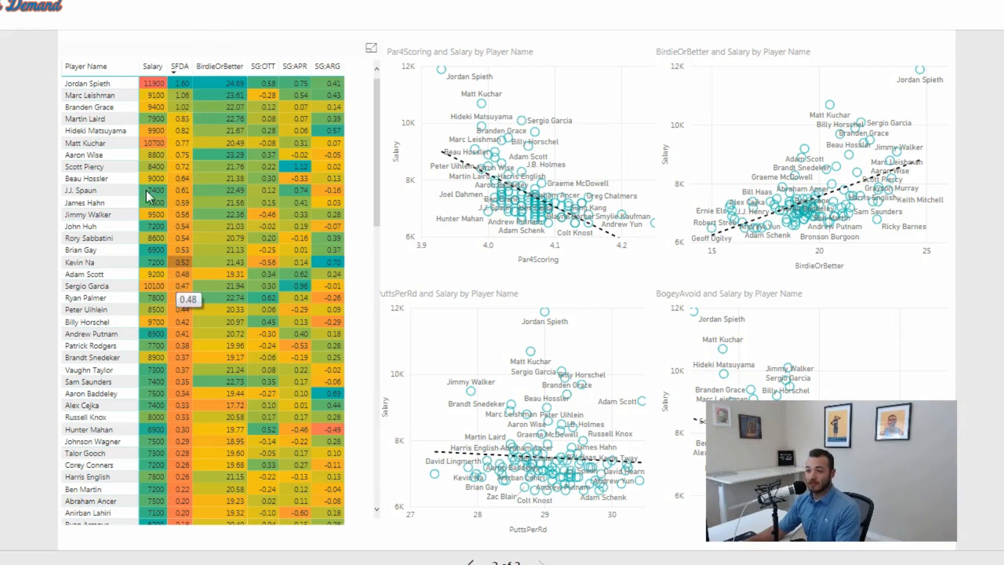
{"action": "mouse_move", "coordinate": [252, 25]}
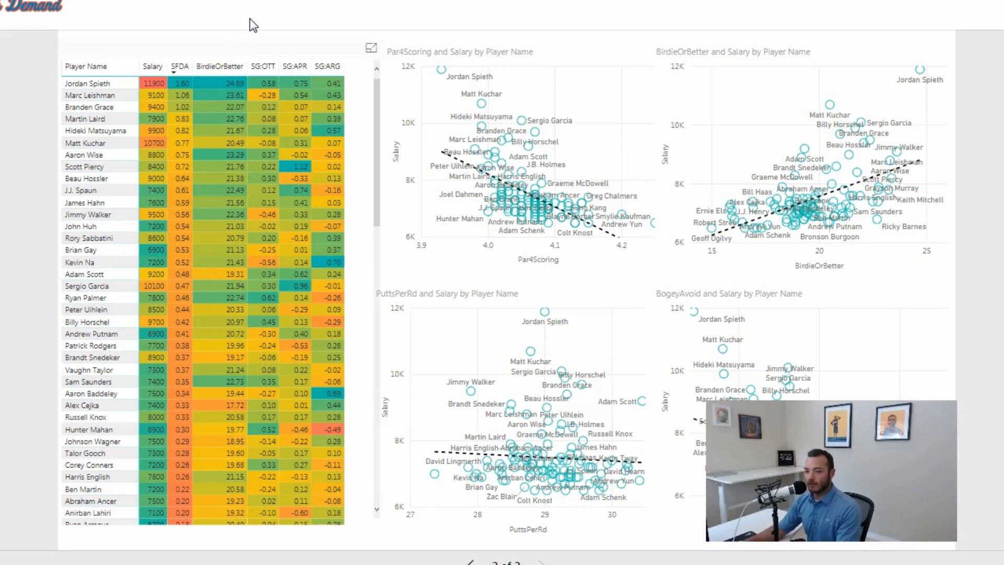
{"action": "mouse_move", "coordinate": [154, 121]}
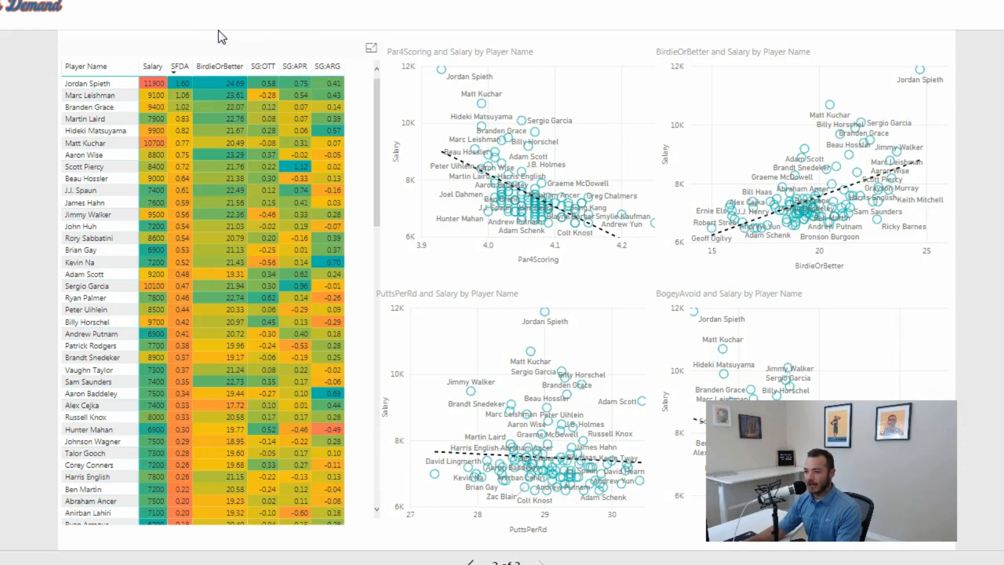
{"action": "mouse_move", "coordinate": [170, 114]}
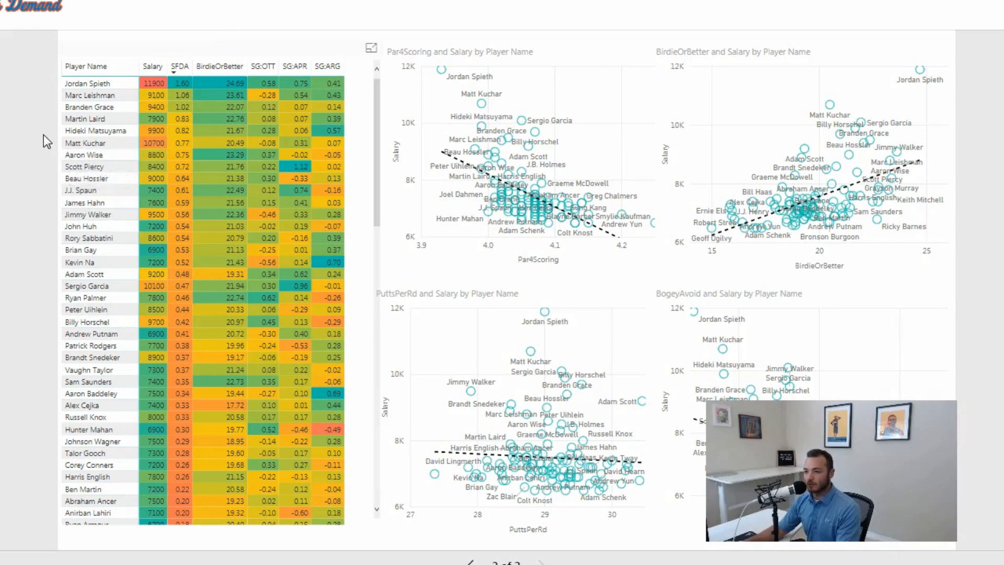
{"action": "mouse_move", "coordinate": [84, 166]}
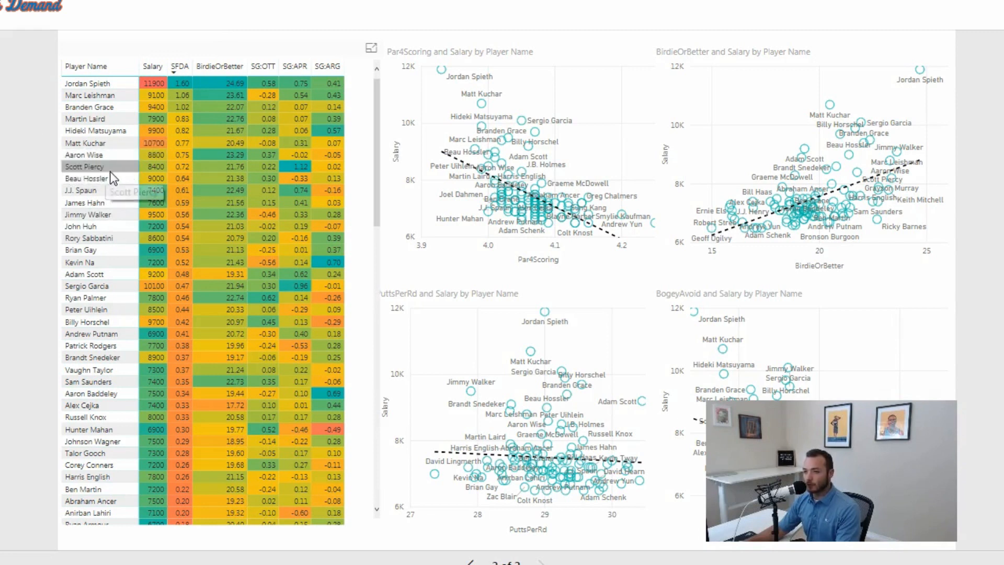
{"action": "mouse_move", "coordinate": [117, 206]}
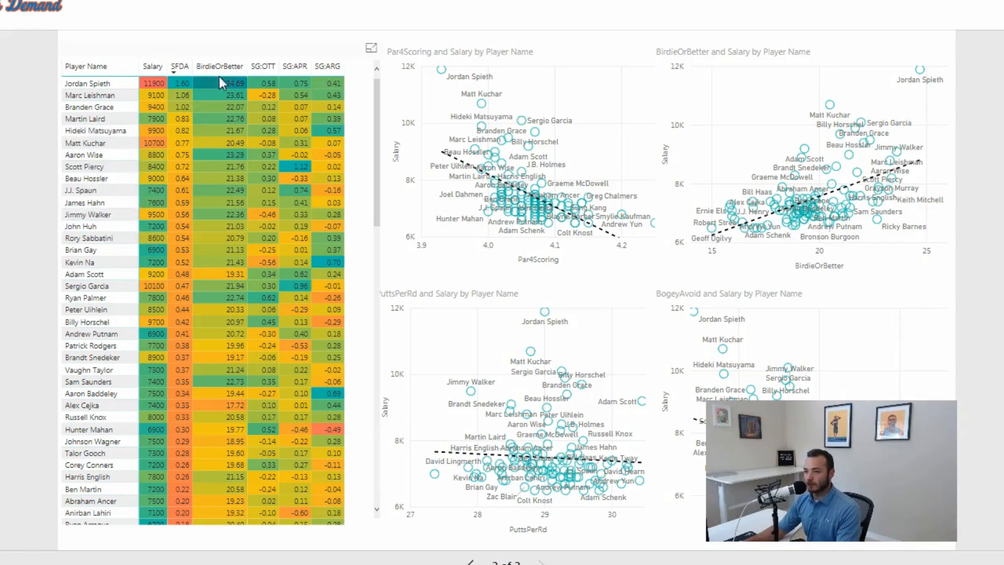
Sort the key-stats table by BirdieOrBetter descending, putting Spieth and Leishman on top.
{"action": "left_click", "coordinate": [220, 66]}
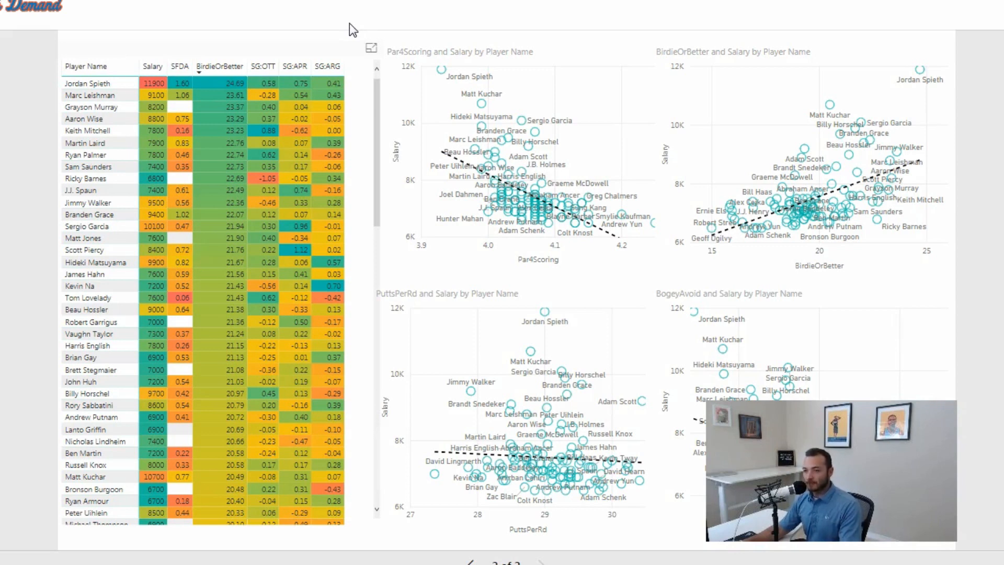
{"action": "mouse_move", "coordinate": [328, 50]}
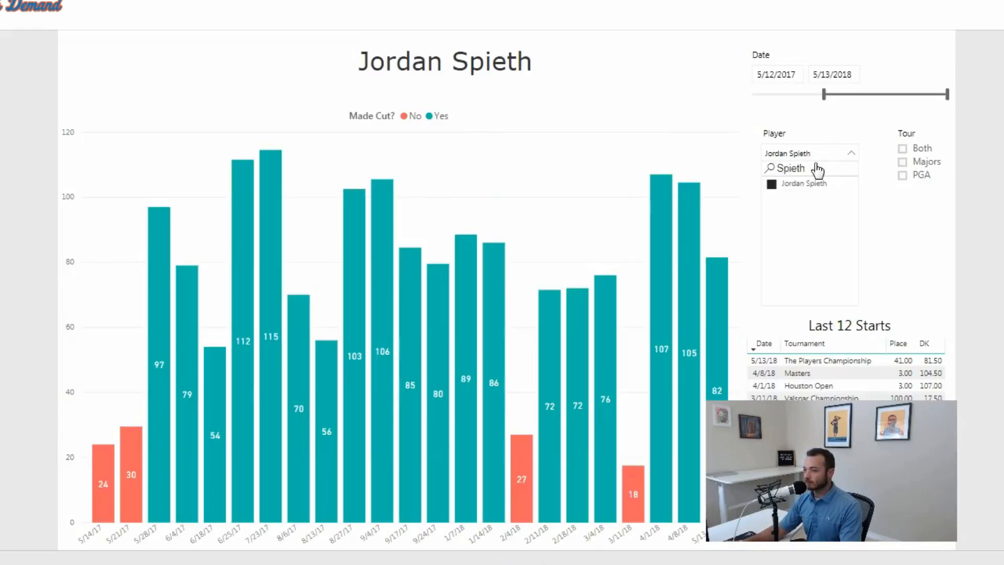
Search 'keith' in the Player slicer and select Keith Mitchell.
{"action": "type", "text": "keith"}
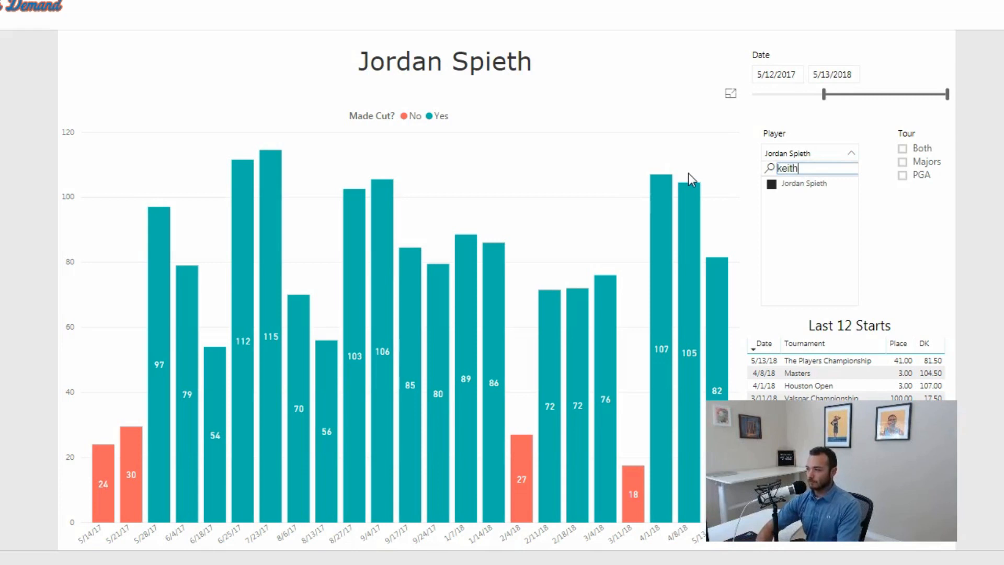
{"action": "left_click", "coordinate": [810, 208]}
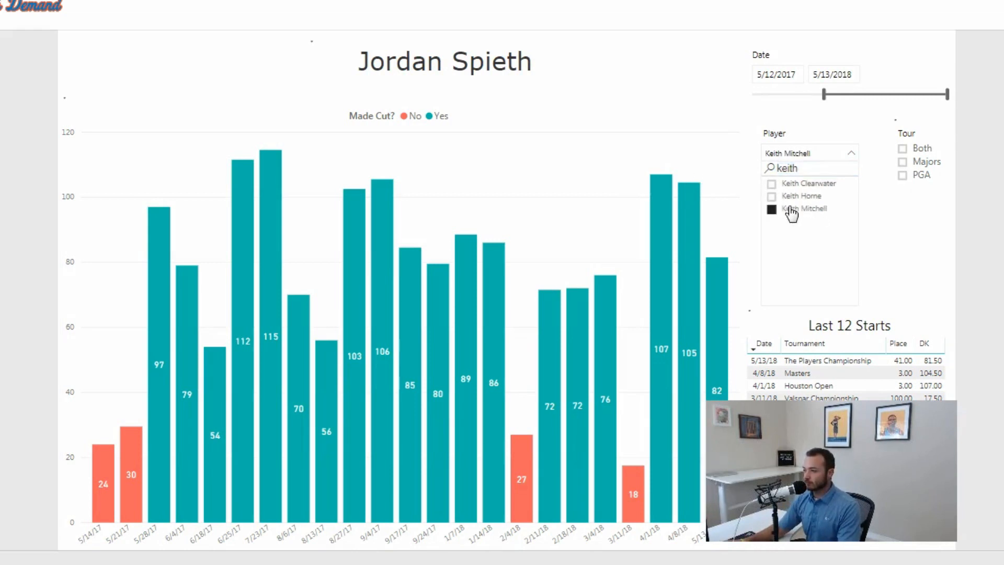
{"action": "left_click", "coordinate": [803, 208]}
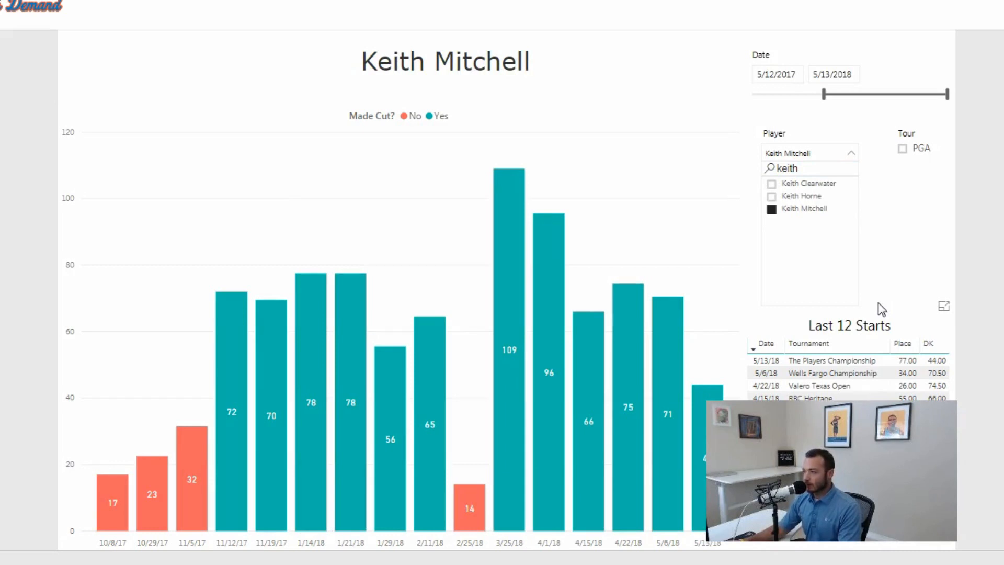
{"action": "mouse_move", "coordinate": [800, 376]}
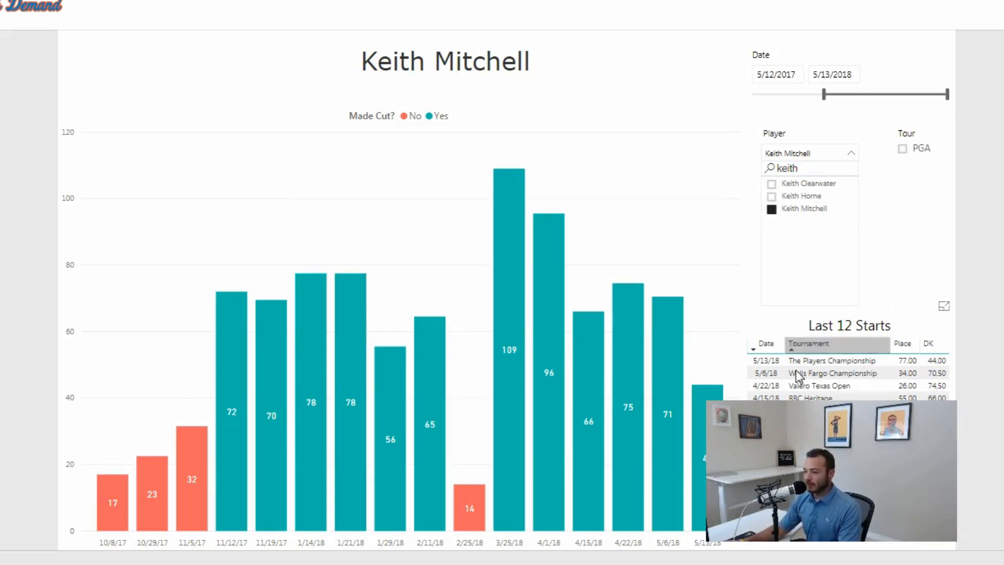
{"action": "mouse_move", "coordinate": [508, 442]}
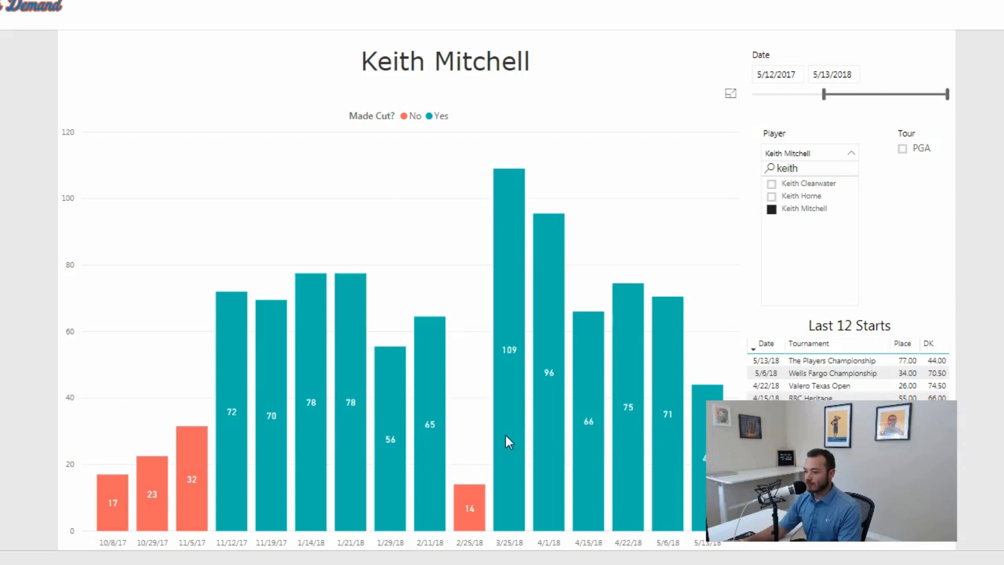
{"action": "mouse_move", "coordinate": [509, 352]}
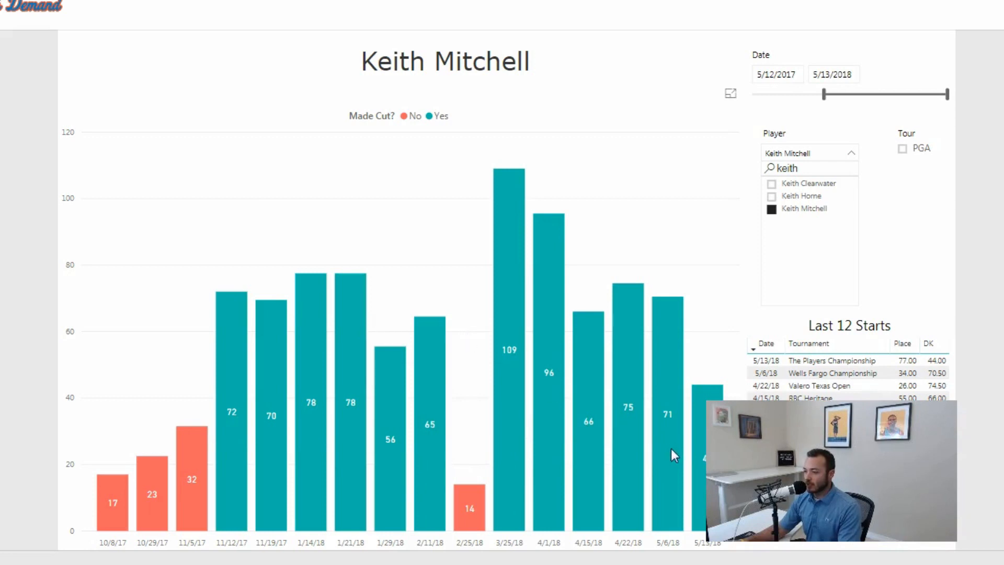
{"action": "mouse_move", "coordinate": [699, 416]}
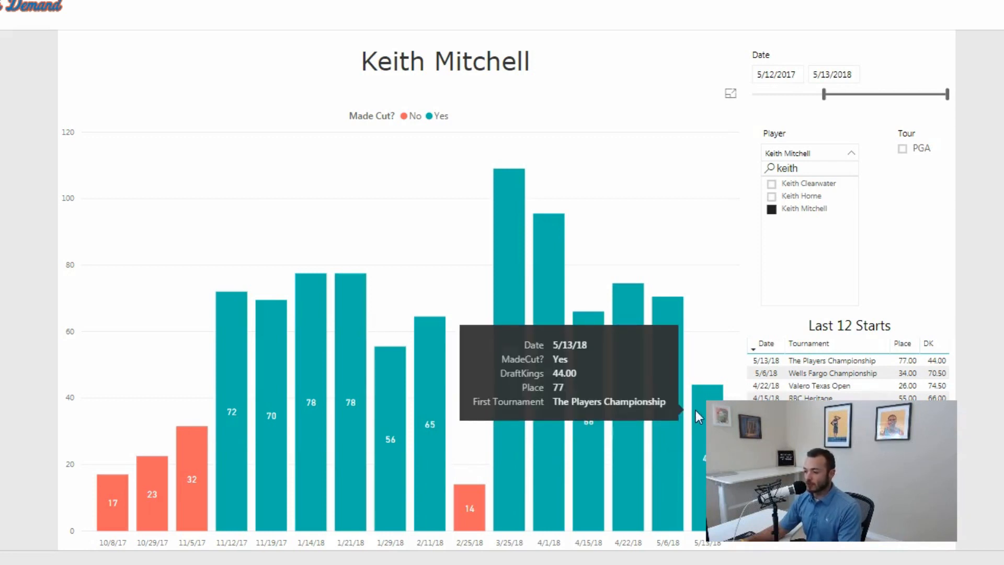
{"action": "mouse_move", "coordinate": [670, 339]}
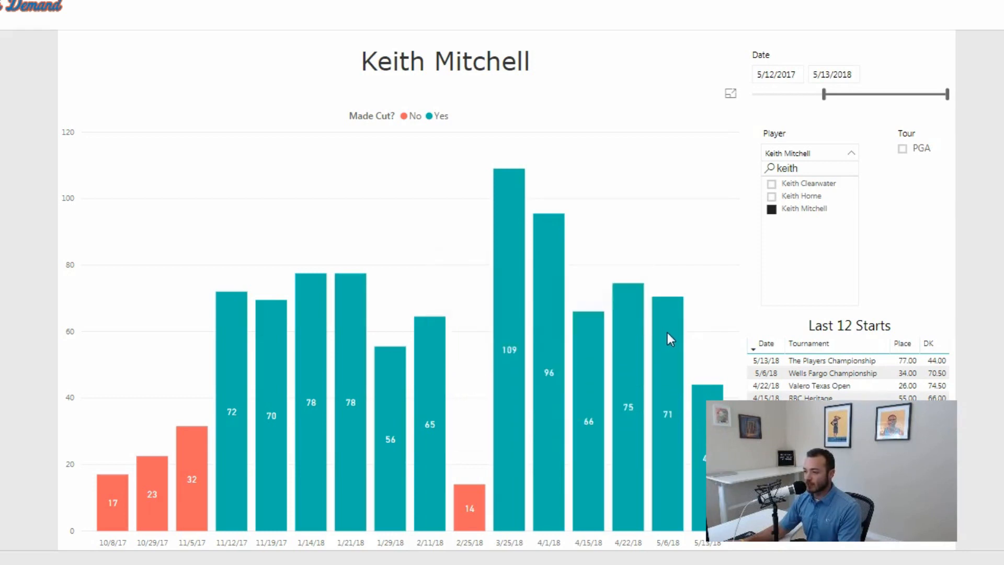
{"action": "mouse_move", "coordinate": [695, 432]}
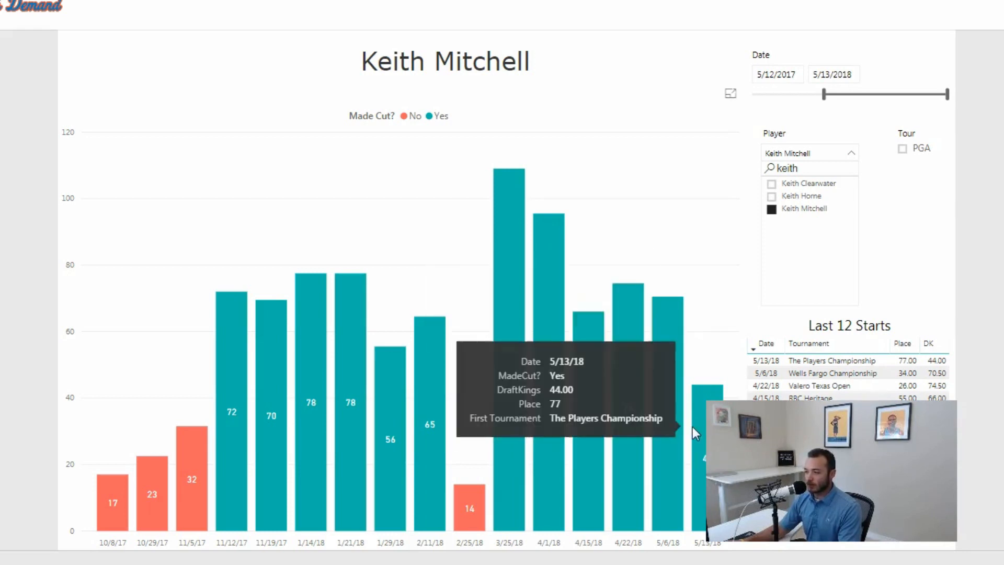
{"action": "mouse_move", "coordinate": [681, 356]}
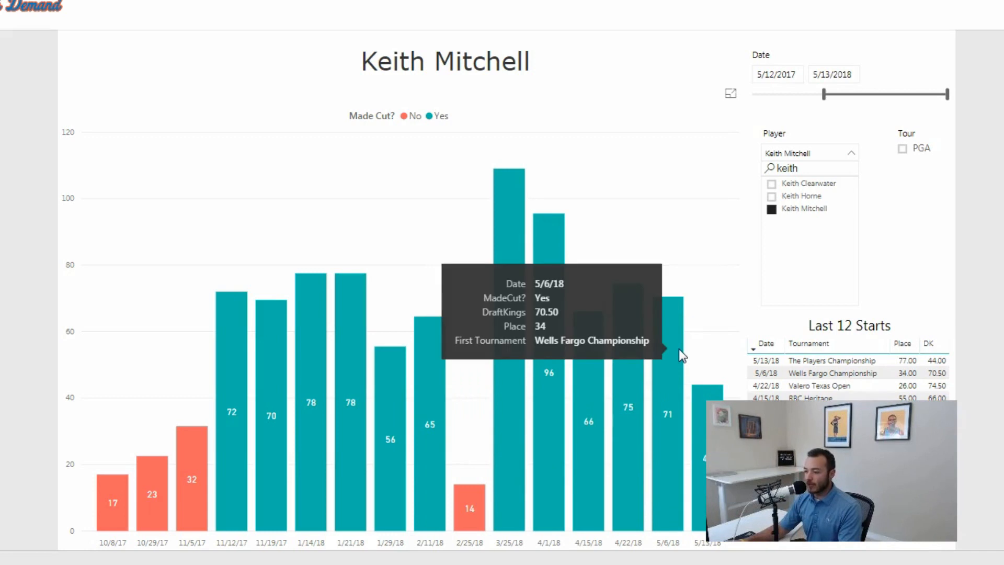
{"action": "mouse_move", "coordinate": [462, 240]}
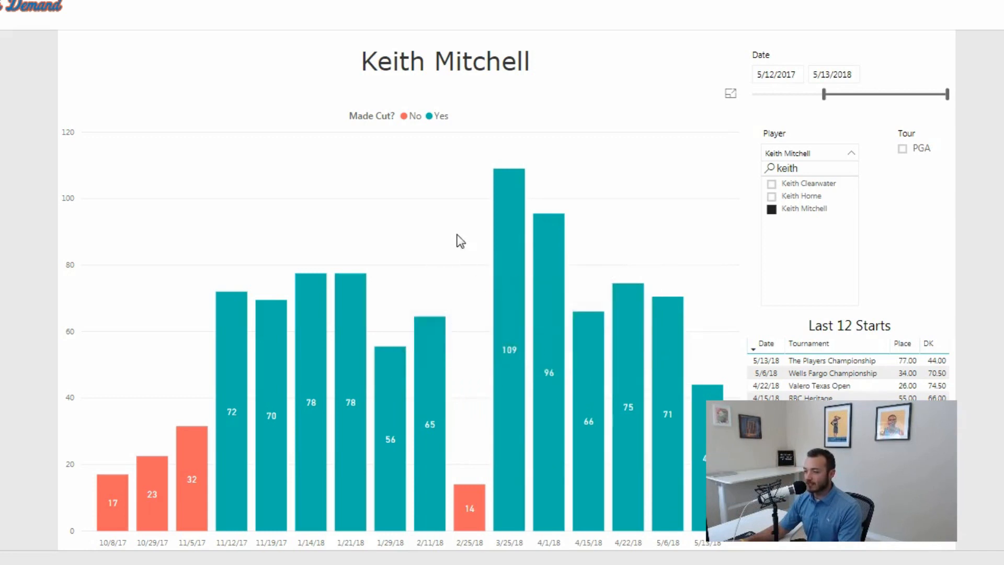
{"action": "mouse_move", "coordinate": [508, 289]}
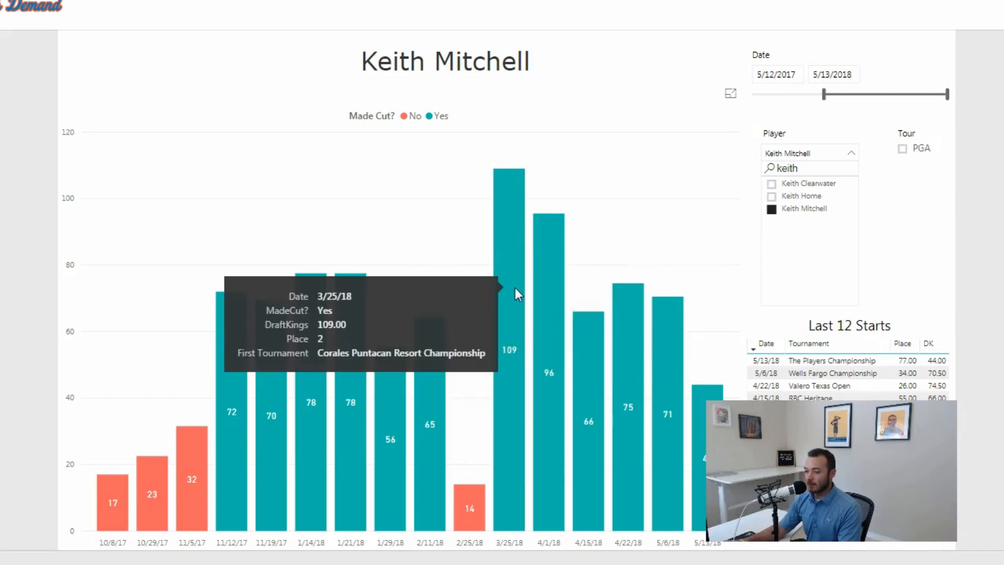
{"action": "mouse_move", "coordinate": [610, 391]}
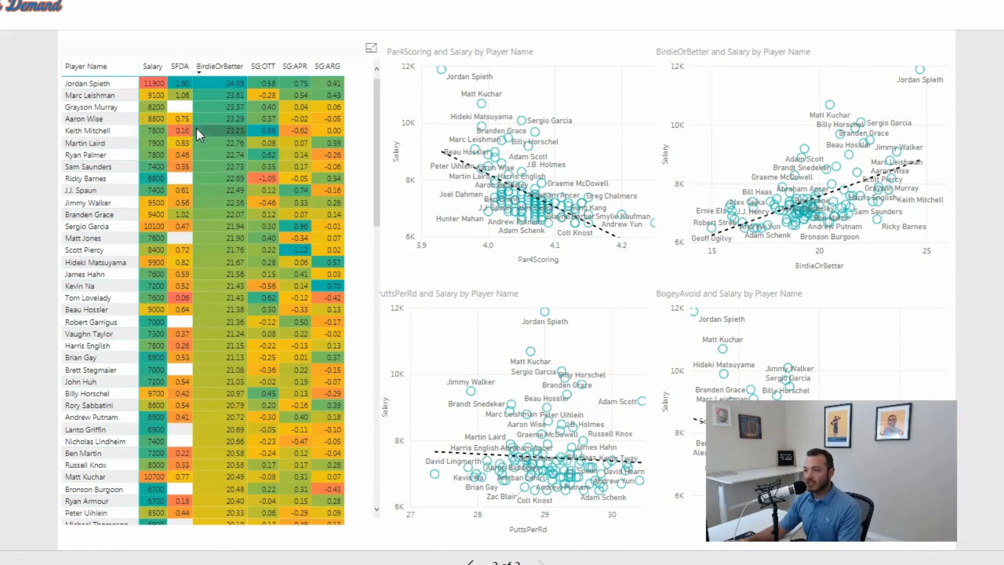
{"action": "mouse_move", "coordinate": [260, 136]}
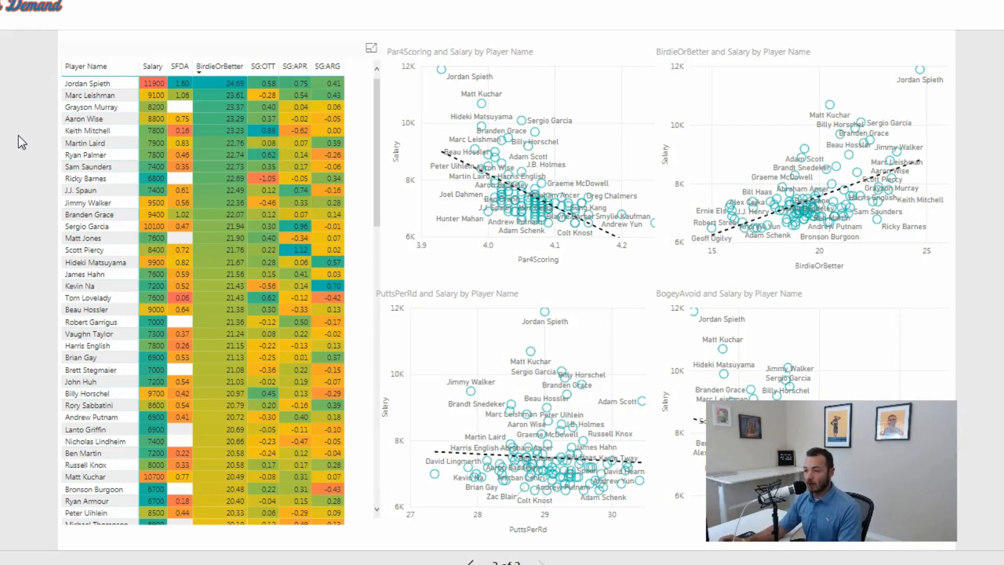
{"action": "mouse_move", "coordinate": [56, 171]}
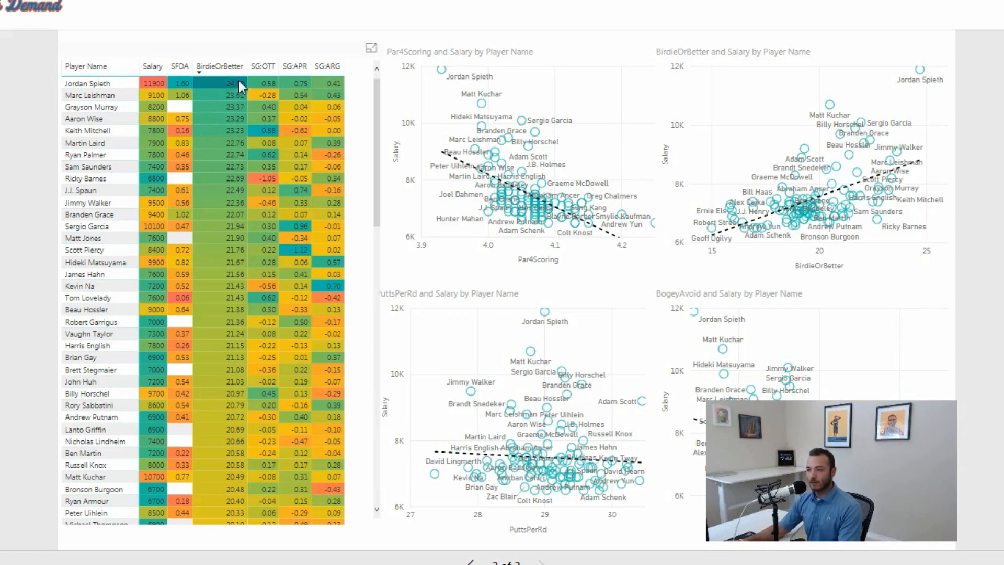
Sort the key-stats table by SG:OTT, led by Keith Mitchell, Tom Lovelady and Ryan Palmer.
{"action": "left_click", "coordinate": [255, 65]}
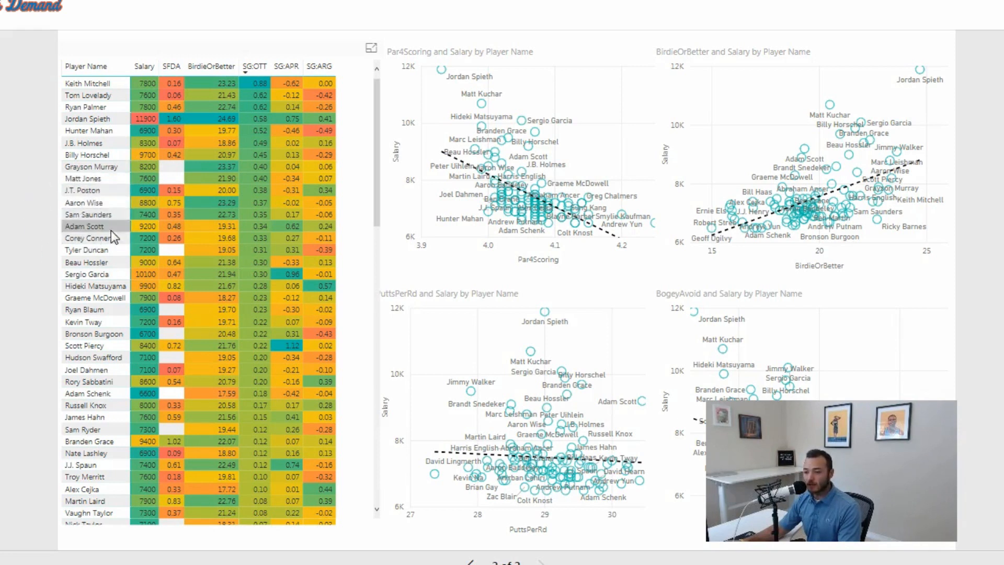
{"action": "mouse_move", "coordinate": [32, 249]}
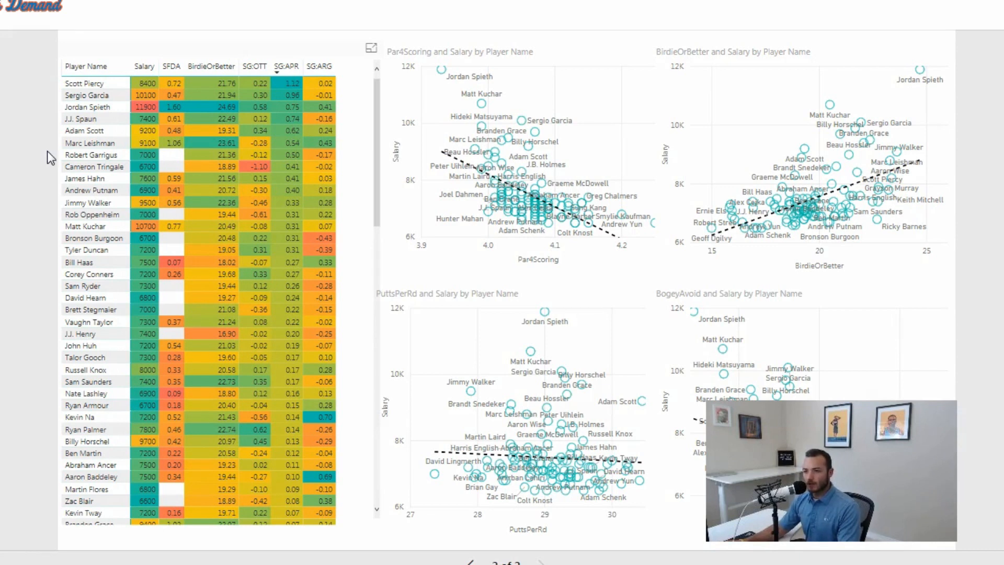
{"action": "mouse_move", "coordinate": [37, 115]}
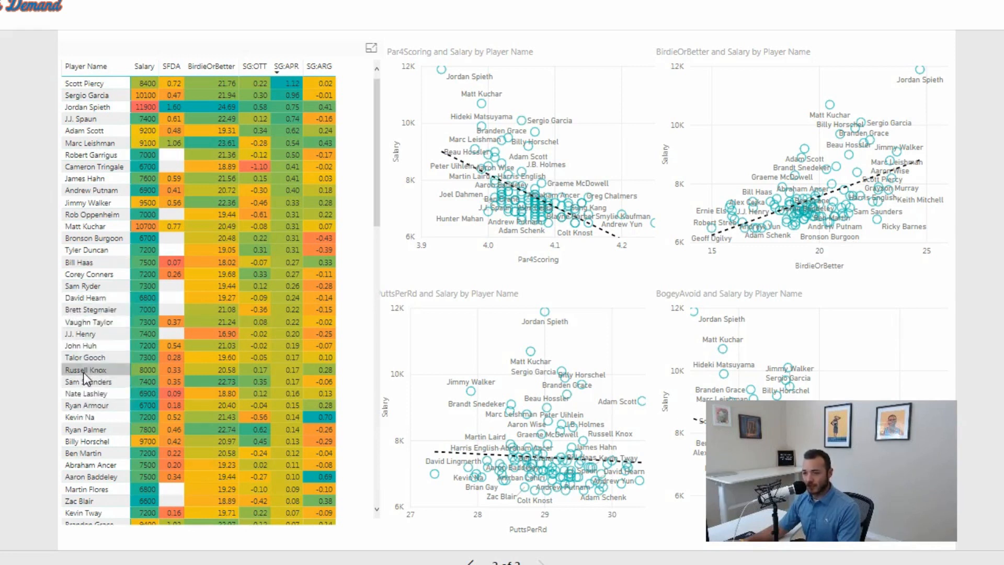
{"action": "mouse_move", "coordinate": [83, 346]}
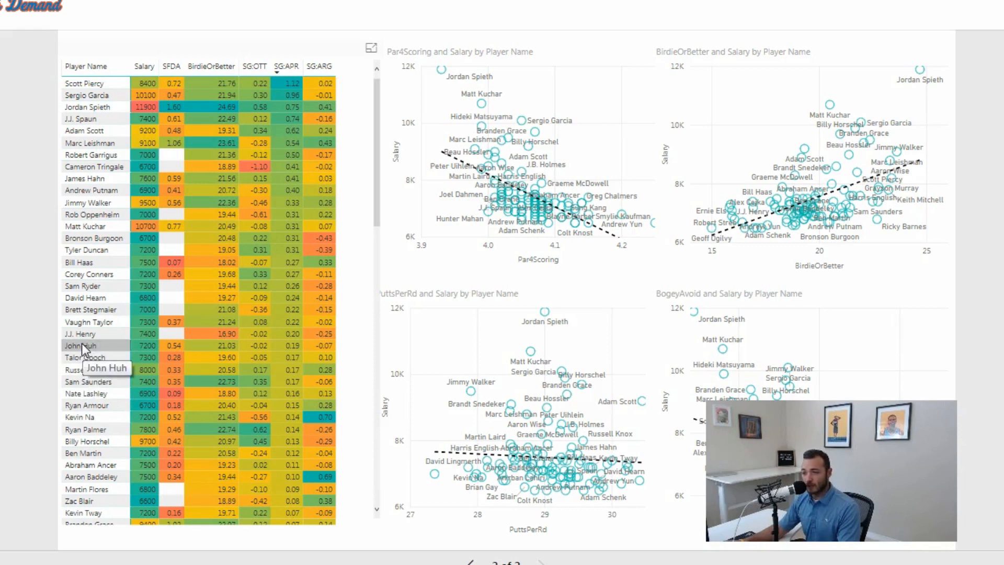
{"action": "mouse_move", "coordinate": [337, 77]}
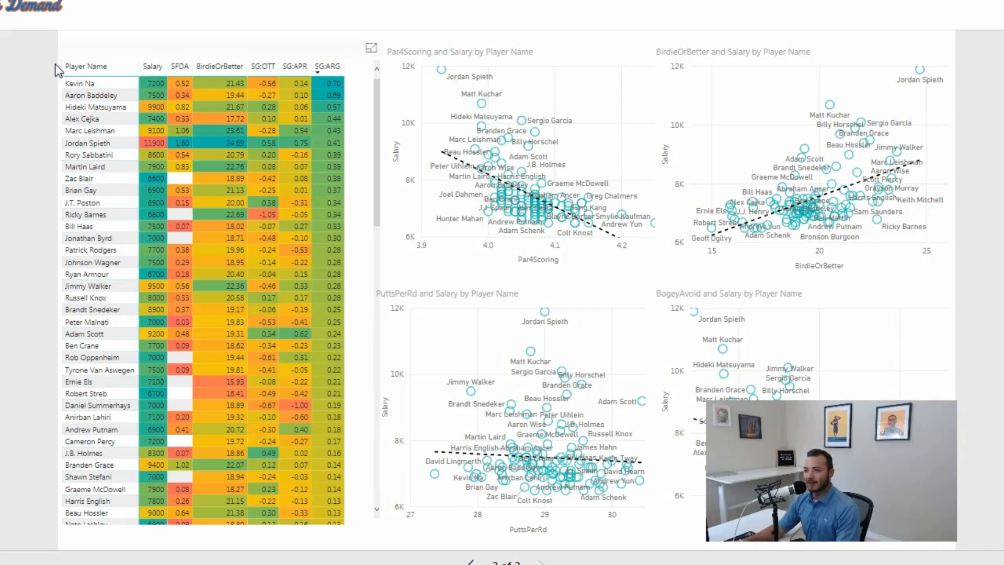
{"action": "mouse_move", "coordinate": [58, 69]}
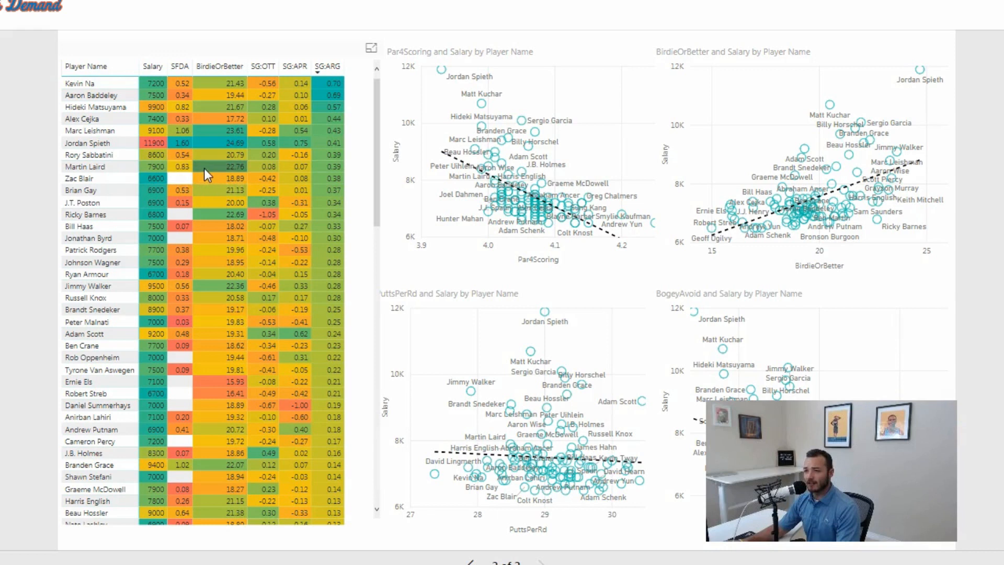
{"action": "mouse_move", "coordinate": [25, 166]}
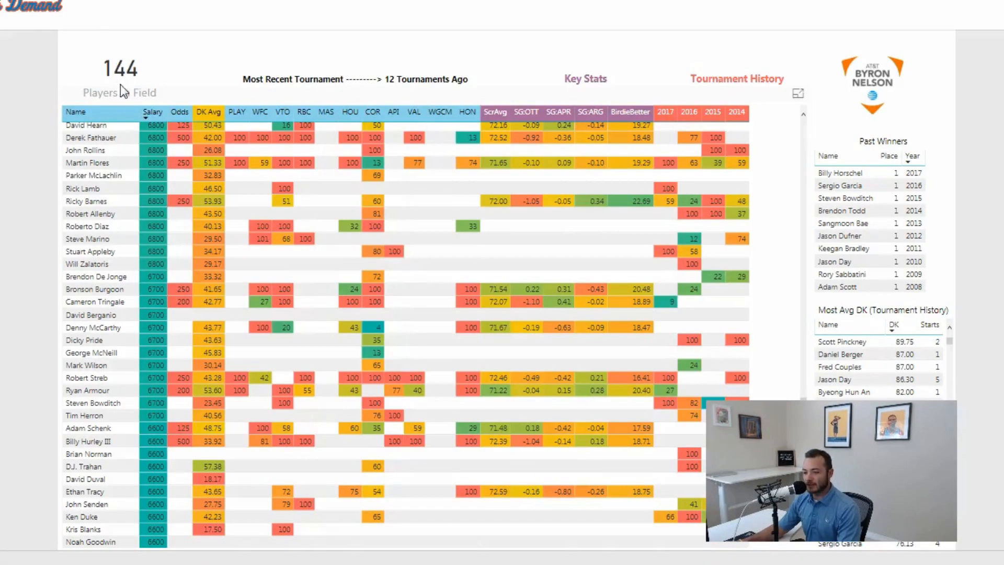
{"action": "mouse_move", "coordinate": [237, 309]}
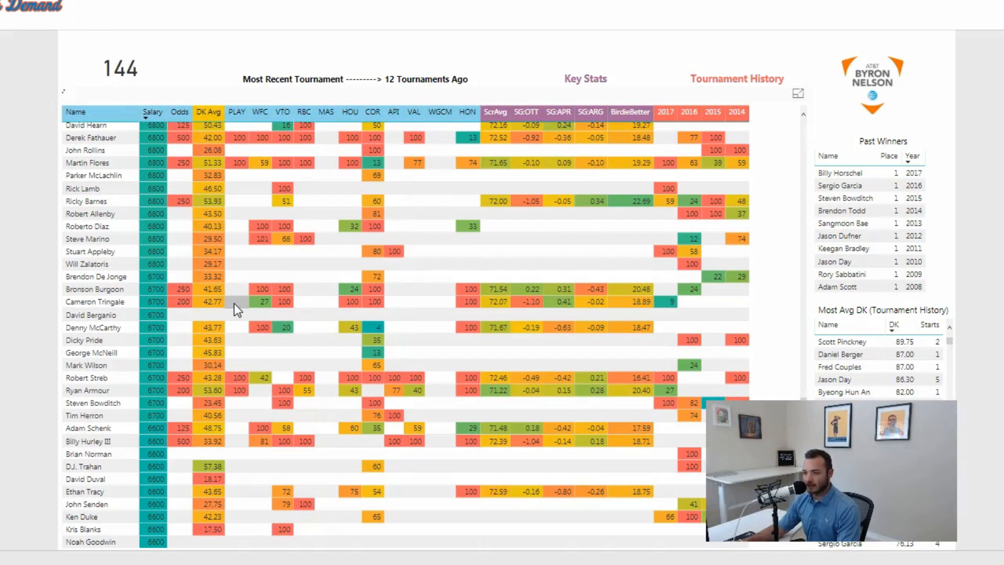
Sort the cheat-sheet table by Odds ascending and scroll through the ranked players.
{"action": "left_click", "coordinate": [173, 112]}
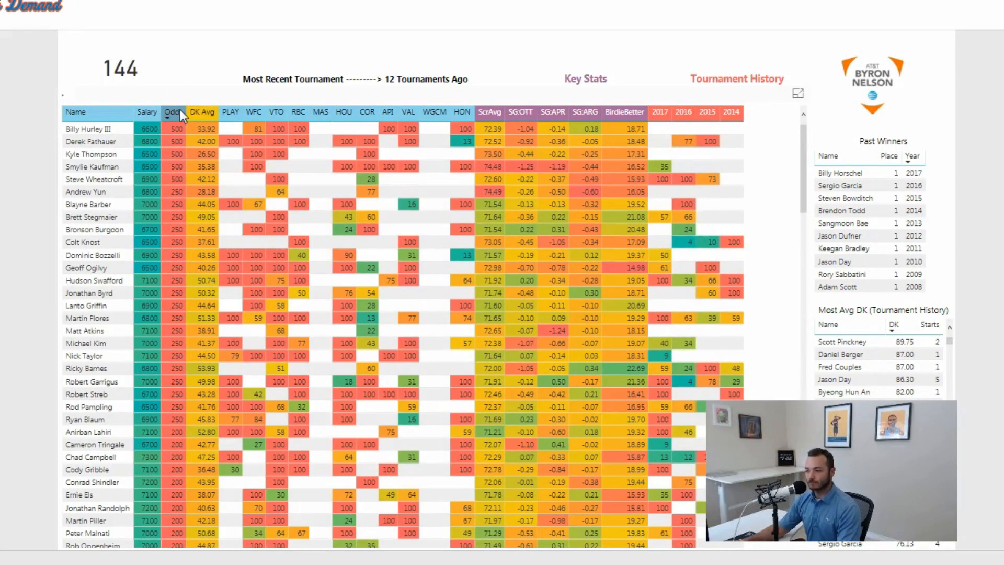
{"action": "left_click", "coordinate": [172, 112]}
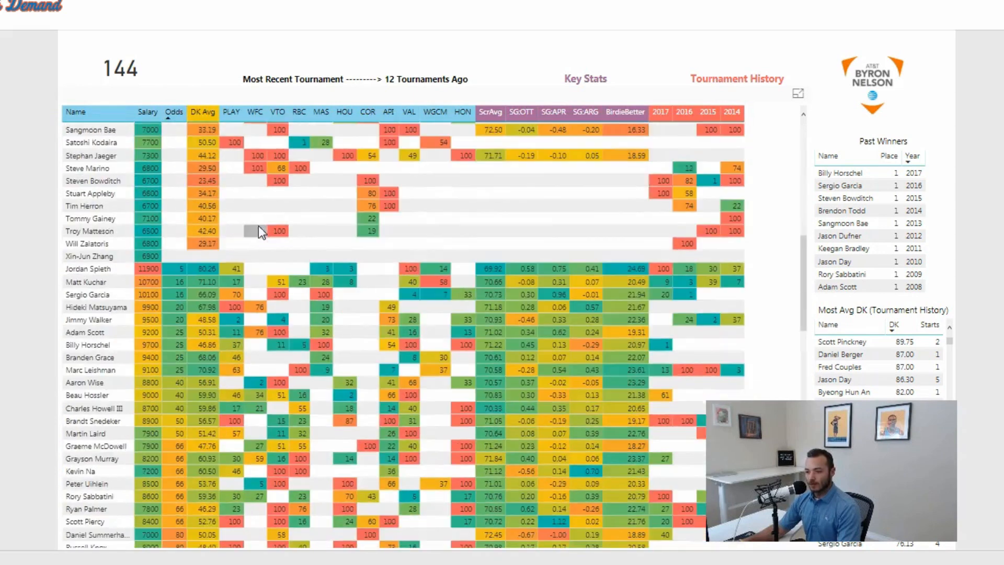
{"action": "scroll", "scroll_direction": "down", "scroll_amount": 3}
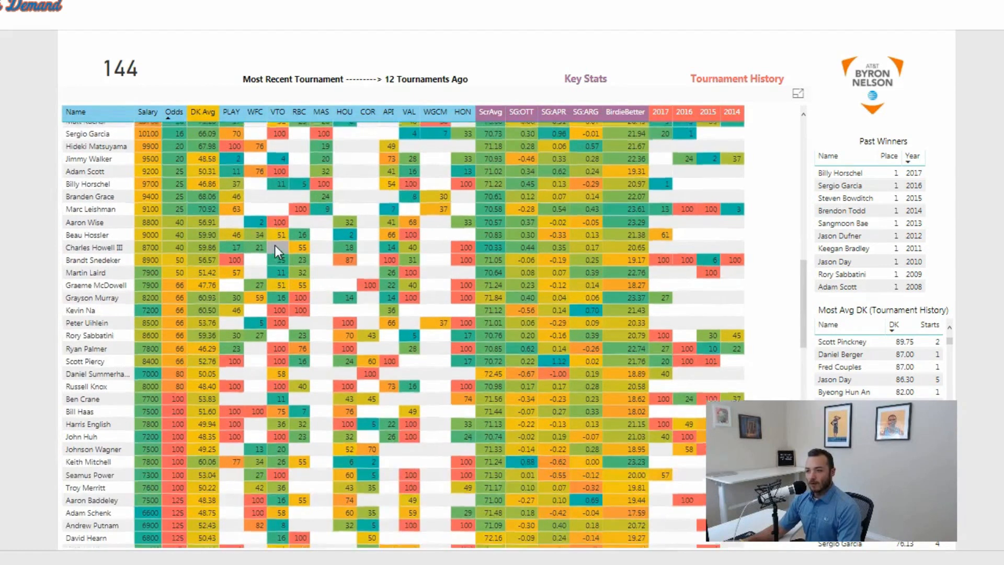
{"action": "scroll", "scroll_direction": "up", "scroll_amount": 3}
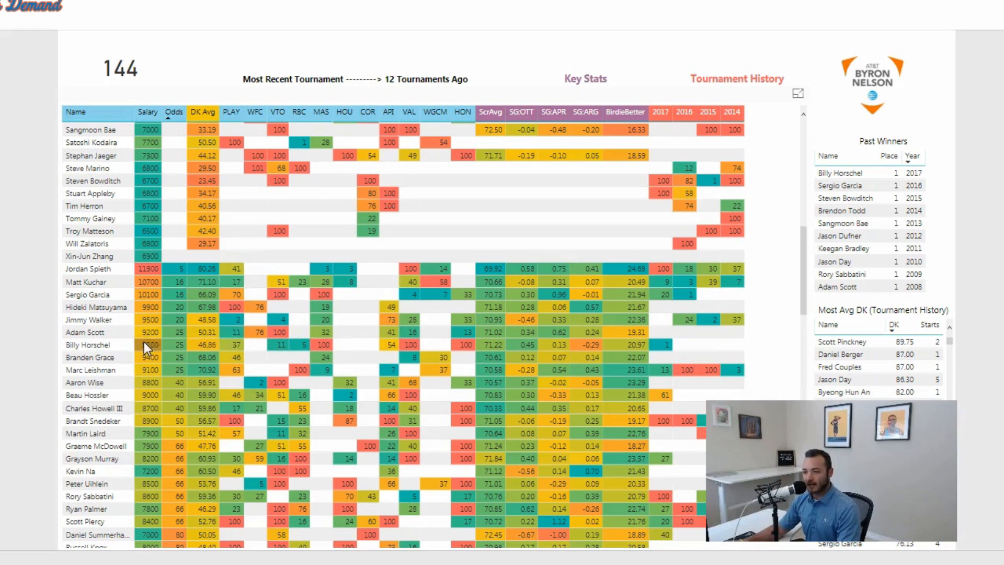
{"action": "mouse_move", "coordinate": [160, 339]}
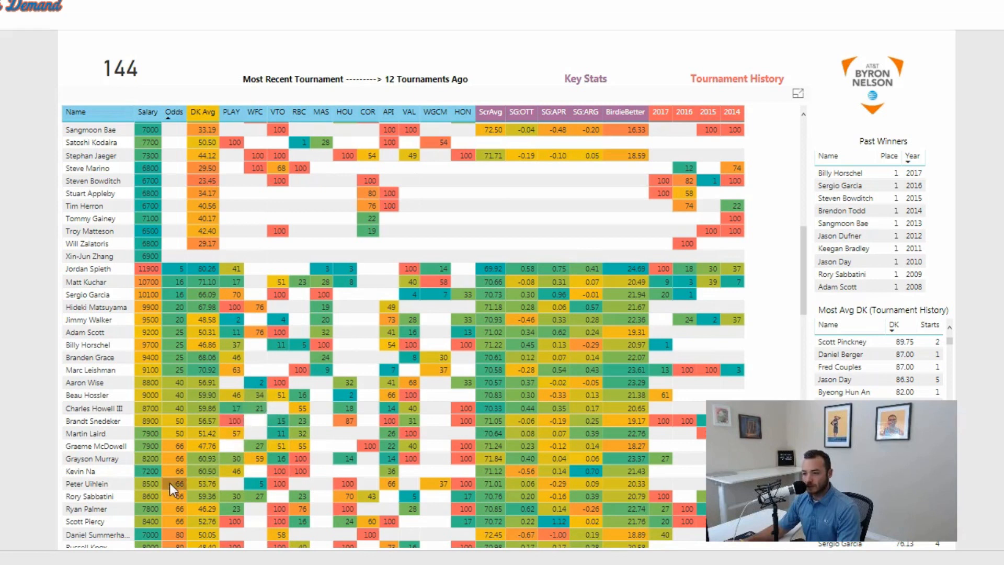
{"action": "mouse_move", "coordinate": [148, 472]}
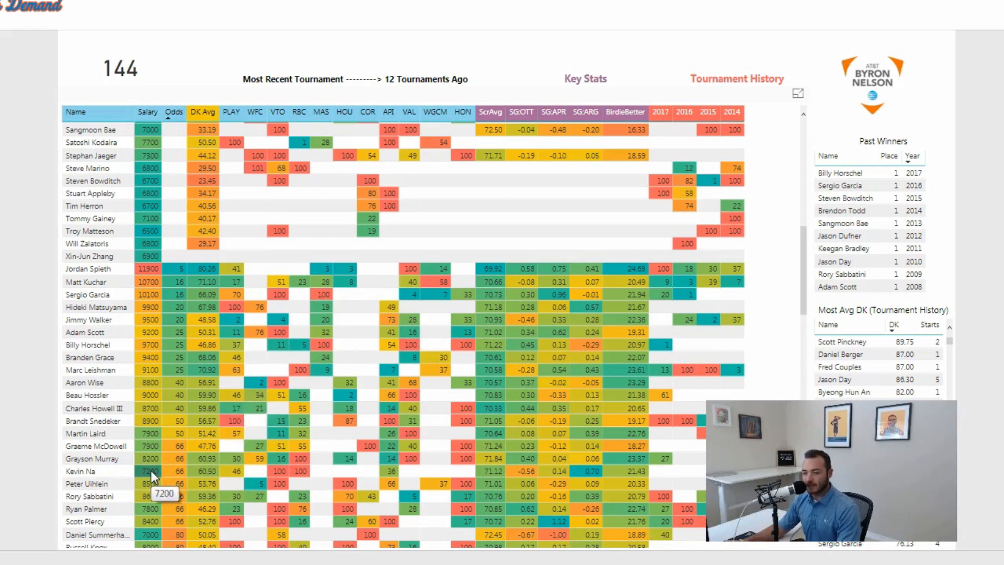
{"action": "mouse_move", "coordinate": [302, 455]}
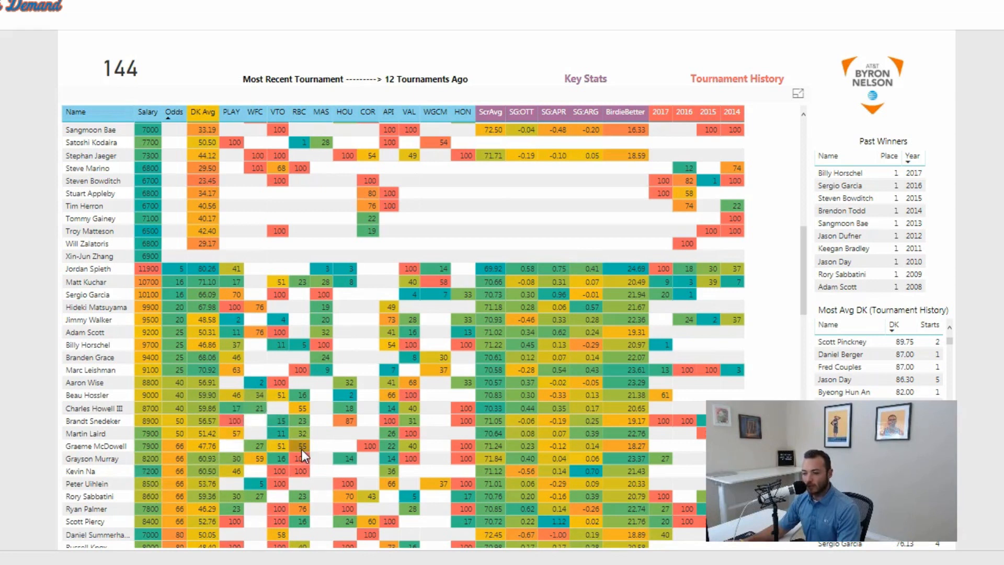
{"action": "mouse_move", "coordinate": [303, 451]}
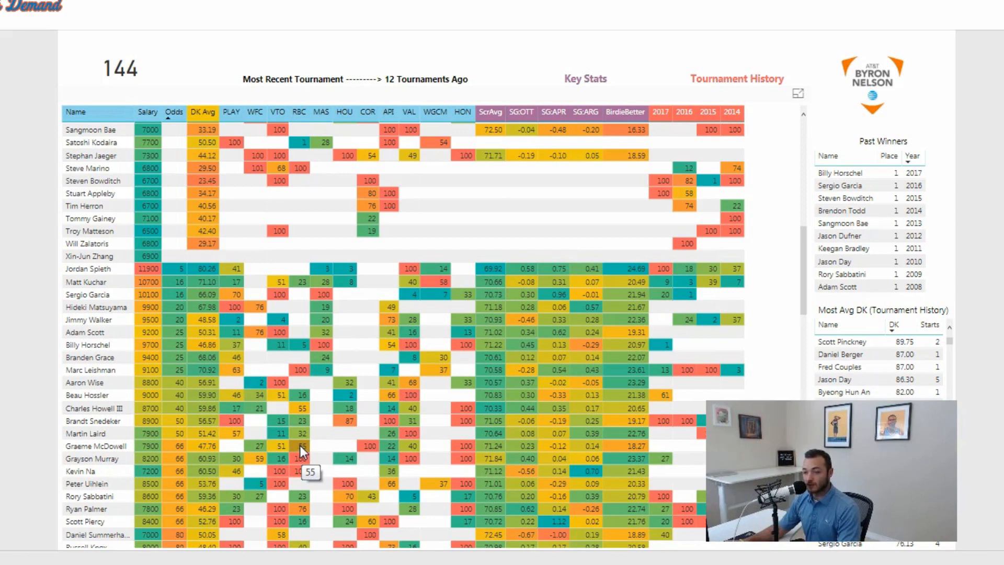
{"action": "scroll", "scroll_direction": "down", "scroll_amount": 3}
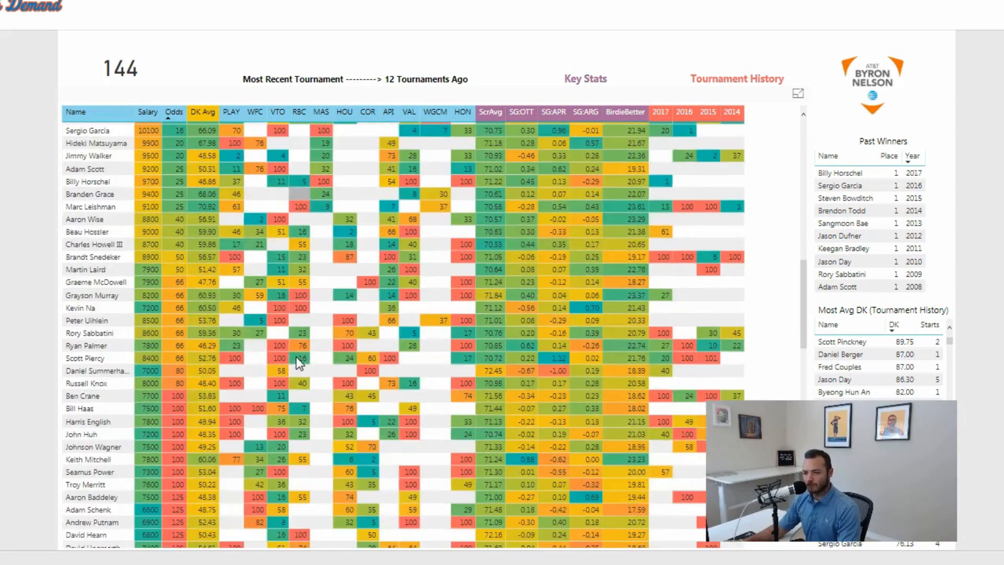
{"action": "mouse_move", "coordinate": [179, 378]}
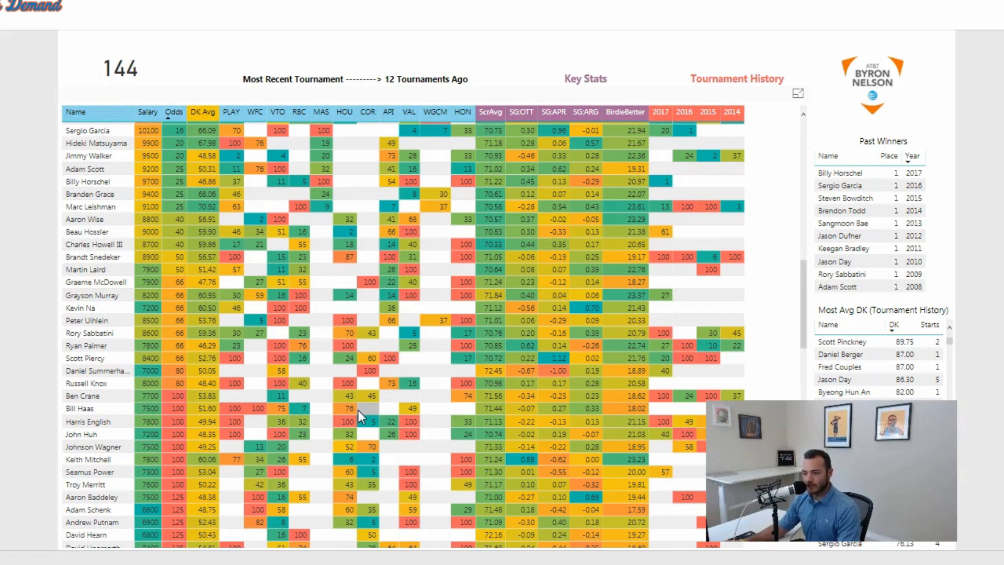
{"action": "scroll", "scroll_direction": "down", "scroll_amount": 3}
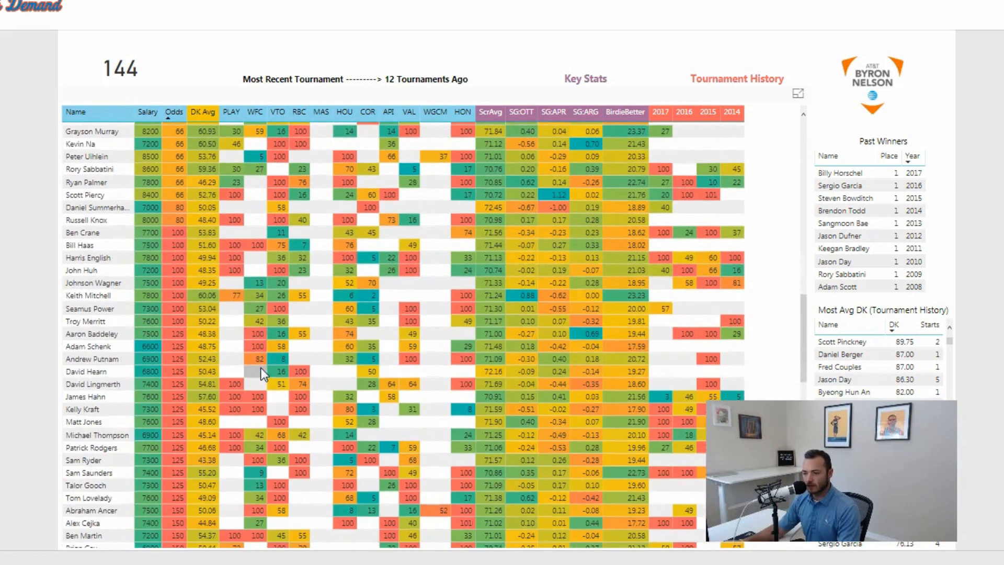
{"action": "scroll", "scroll_direction": "down", "scroll_amount": 3}
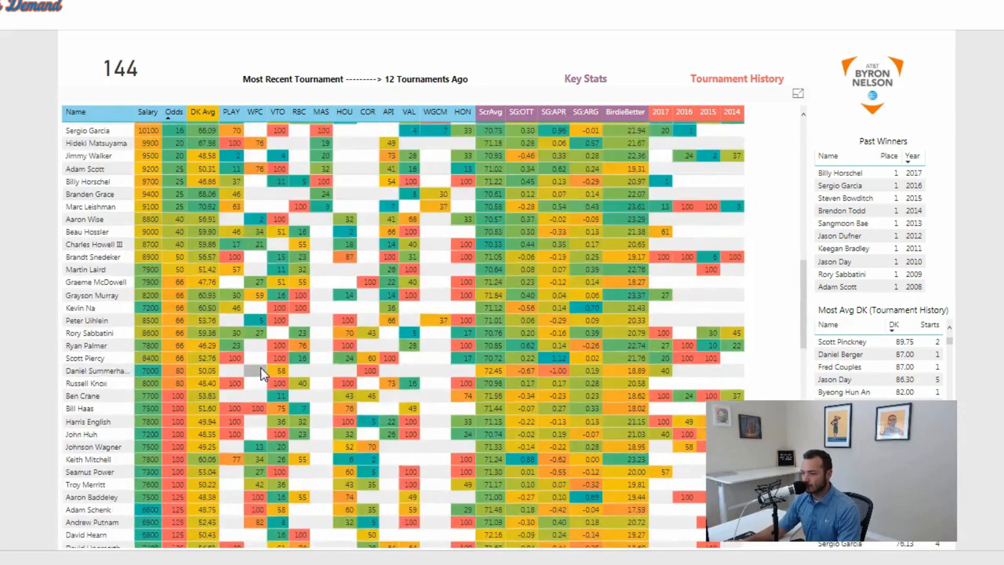
{"action": "scroll", "scroll_direction": "down", "scroll_amount": 3}
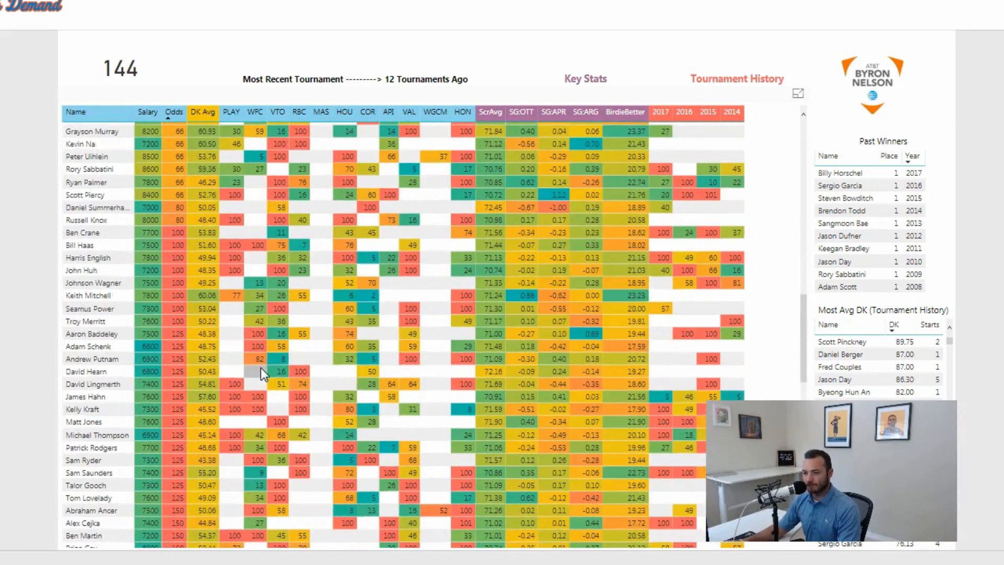
{"action": "scroll", "scroll_direction": "down", "scroll_amount": 3}
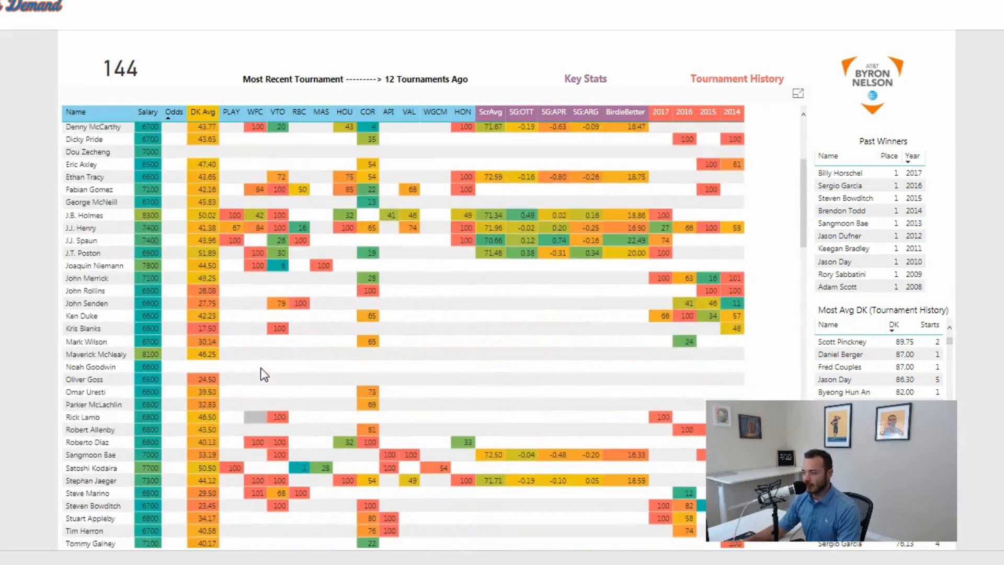
{"action": "scroll", "scroll_direction": "down", "scroll_amount": 3}
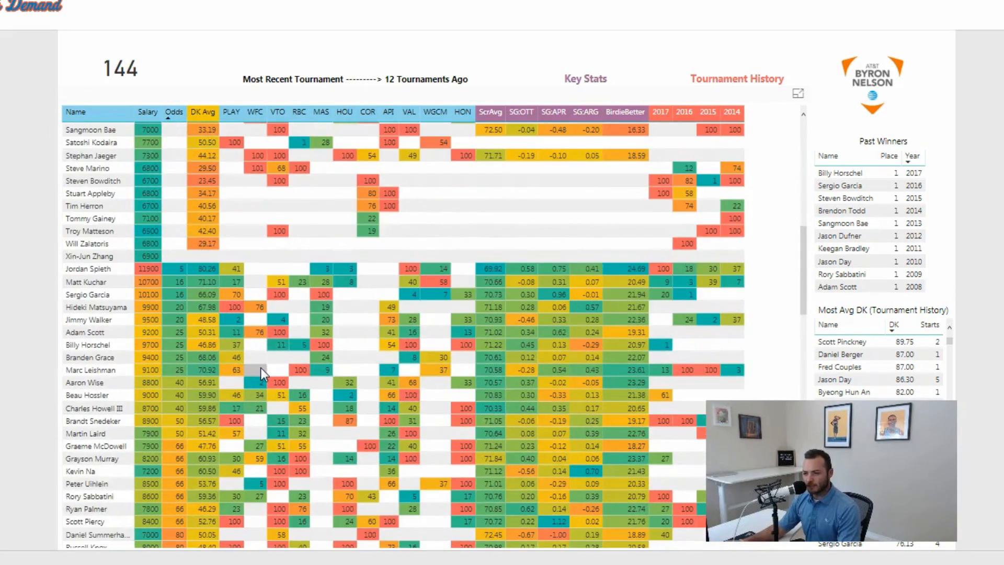